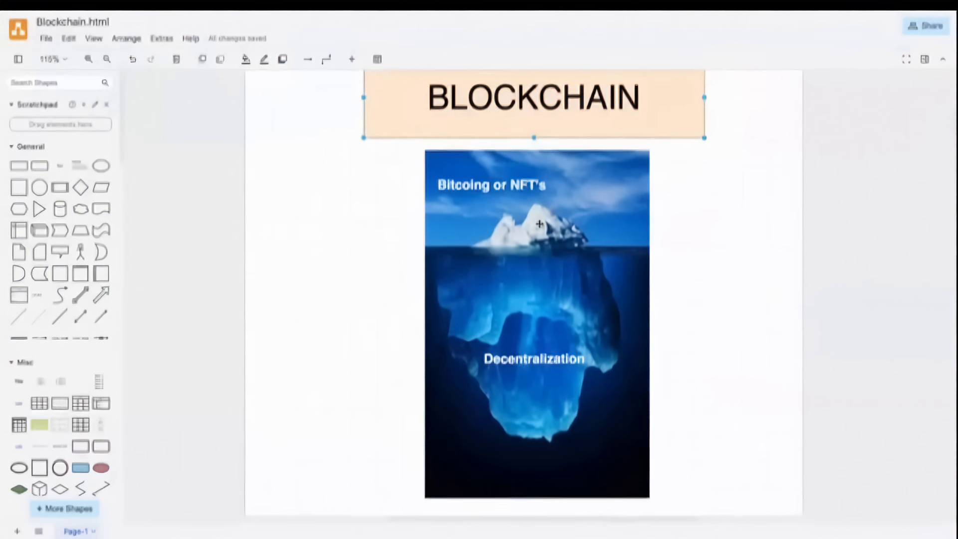
- Point out the BLOCKCHAIN box and its Distributed and Ledger (File System) ellipses
scroll(down, 3)
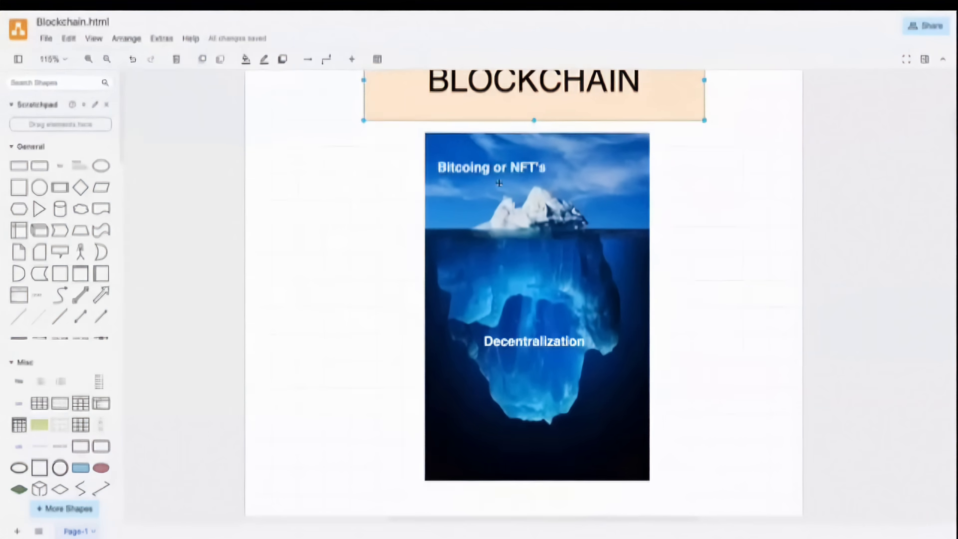
scroll(down, 3)
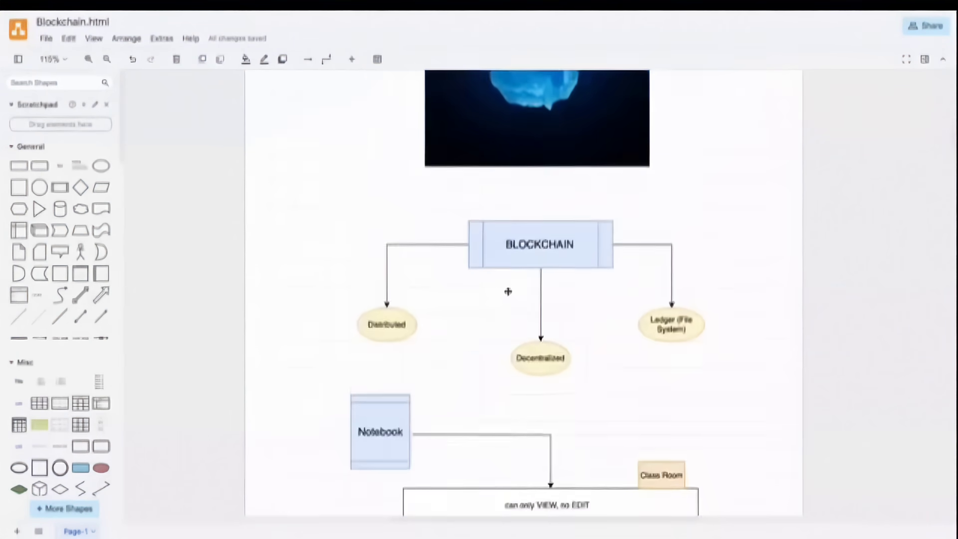
click(539, 243)
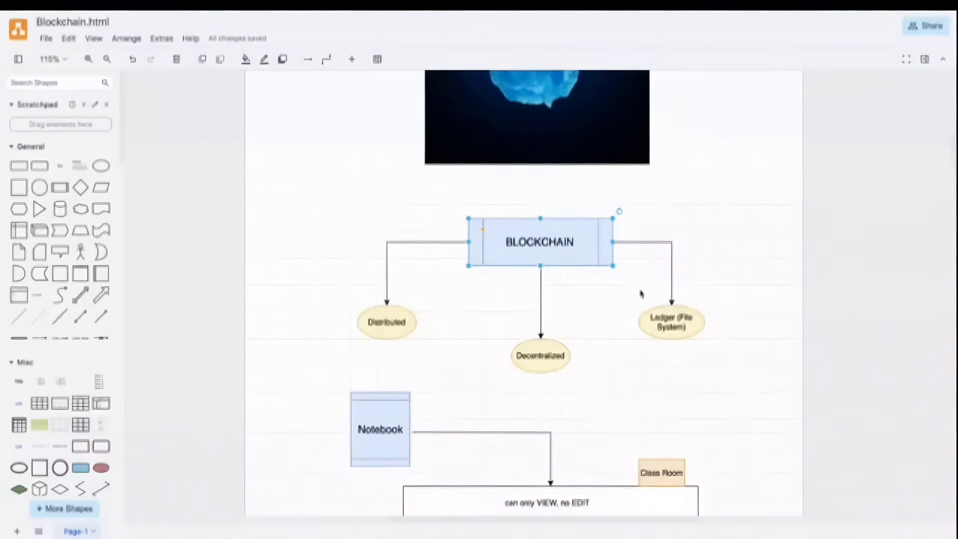
click(386, 322)
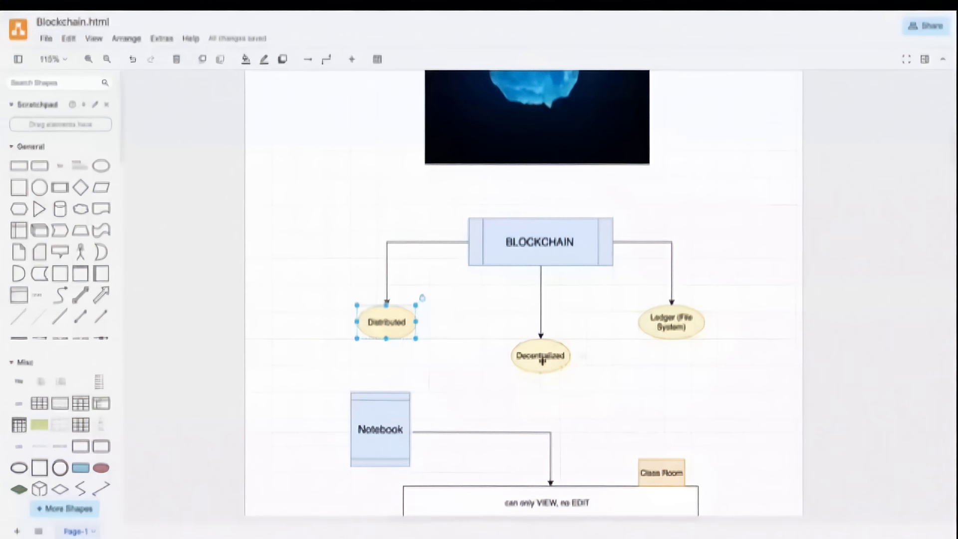
click(671, 323)
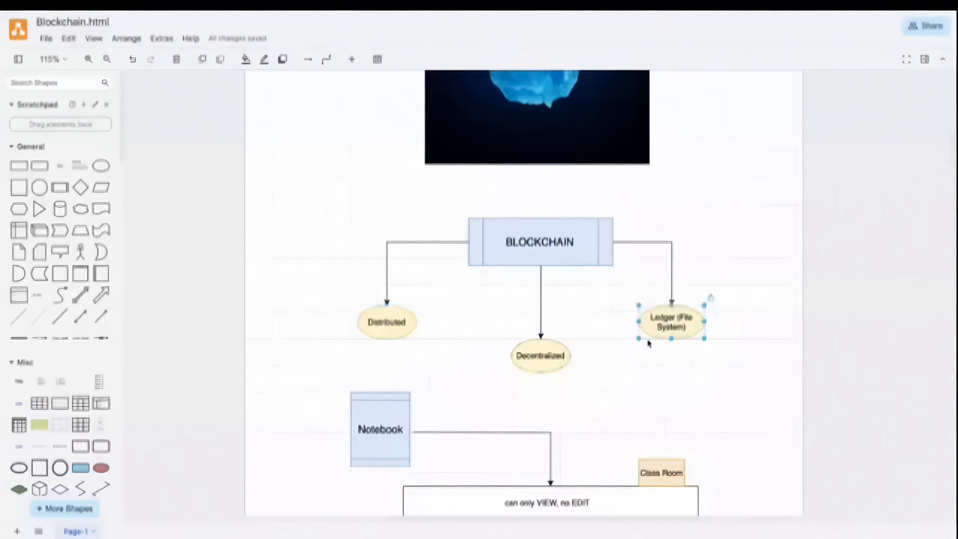
mouse_move(665, 350)
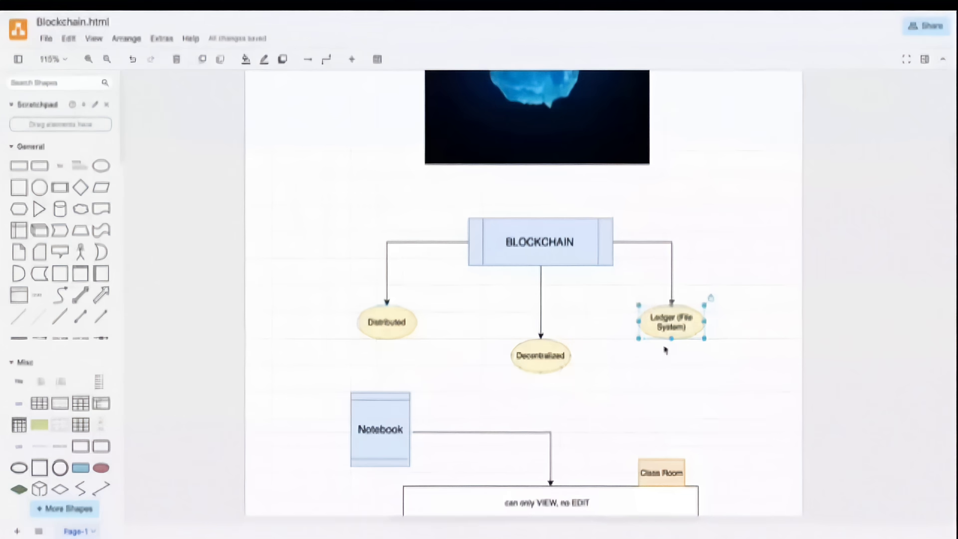
- Move down to the Notebook classroom diagram and select its 'can only VIEW, no EDIT' note
scroll(down, 3)
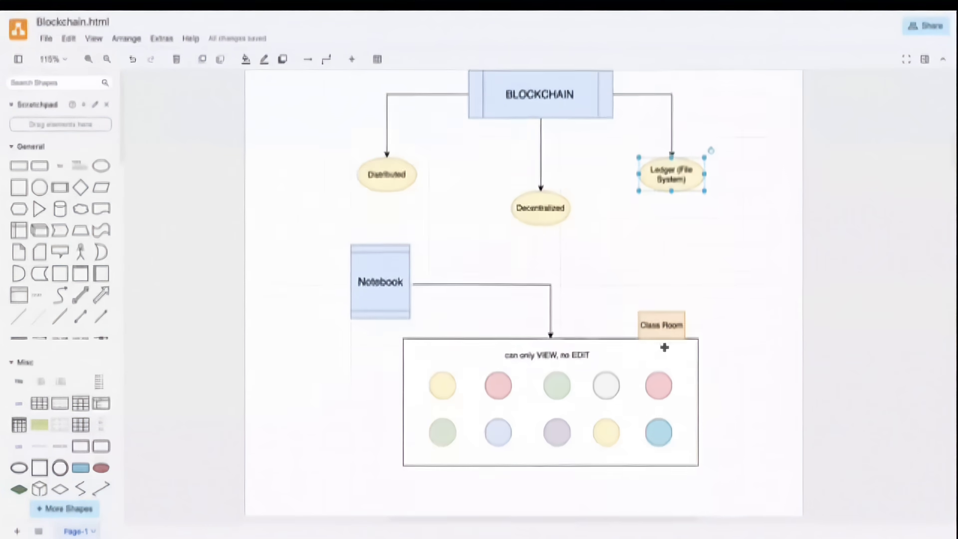
scroll(down, 3)
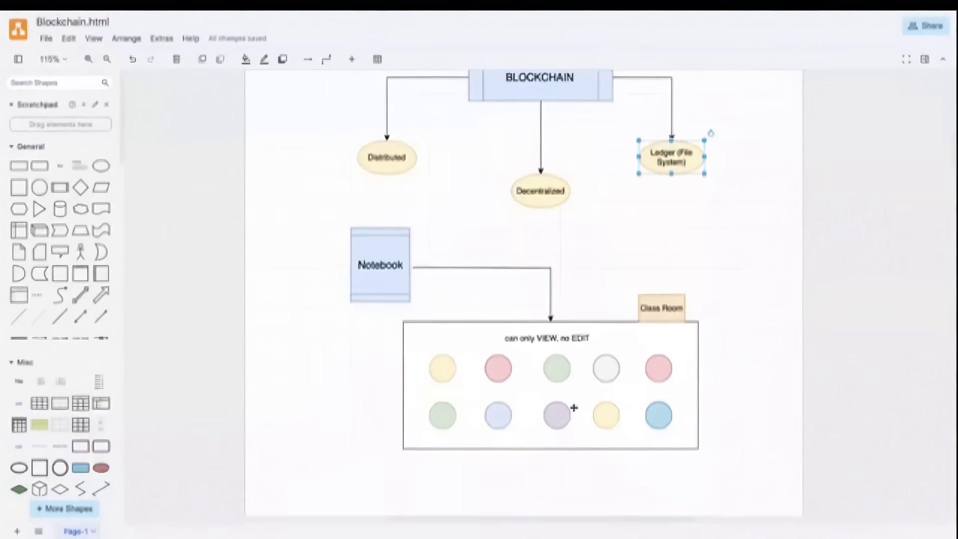
click(499, 369)
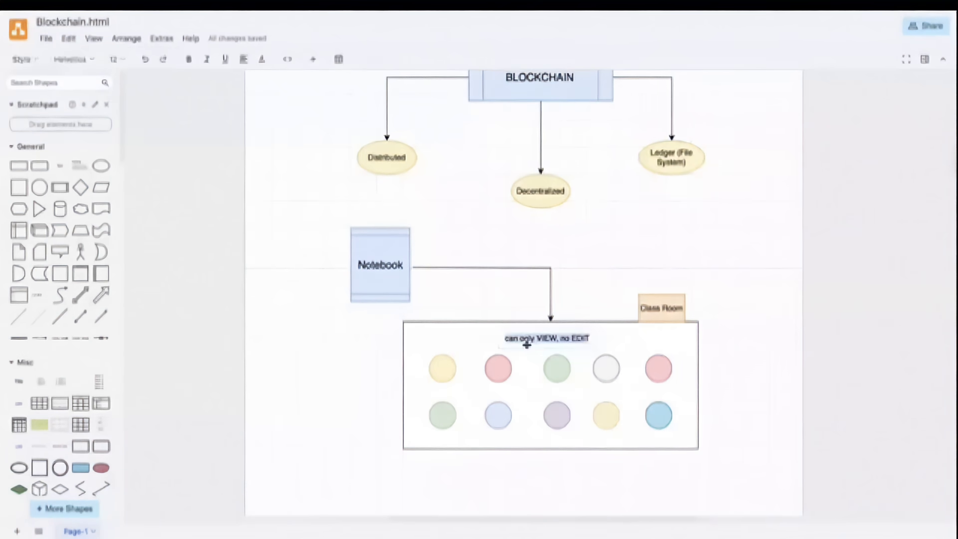
- Highlight Block 1's index line and Block 2's previousBlockHash value matching Block 1's hash
scroll(down, 3)
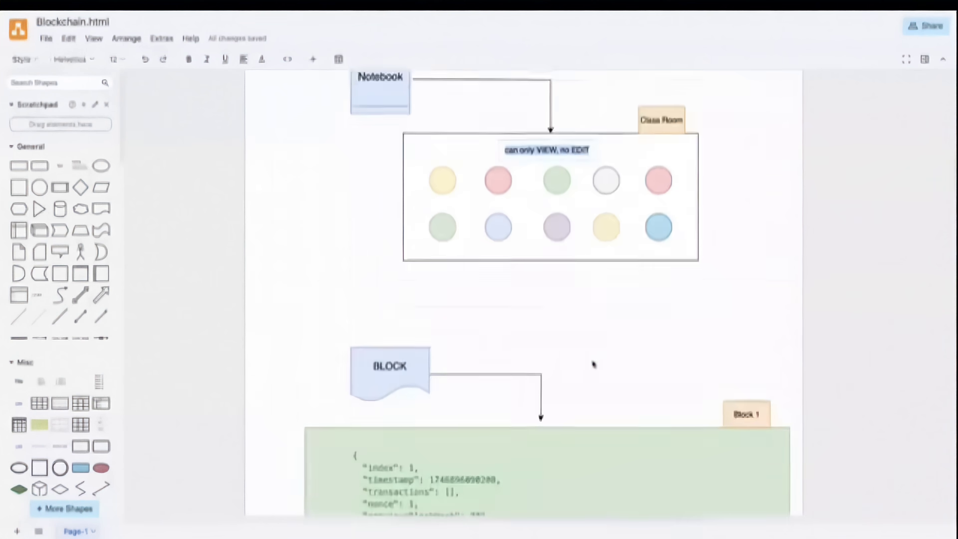
scroll(down, 3)
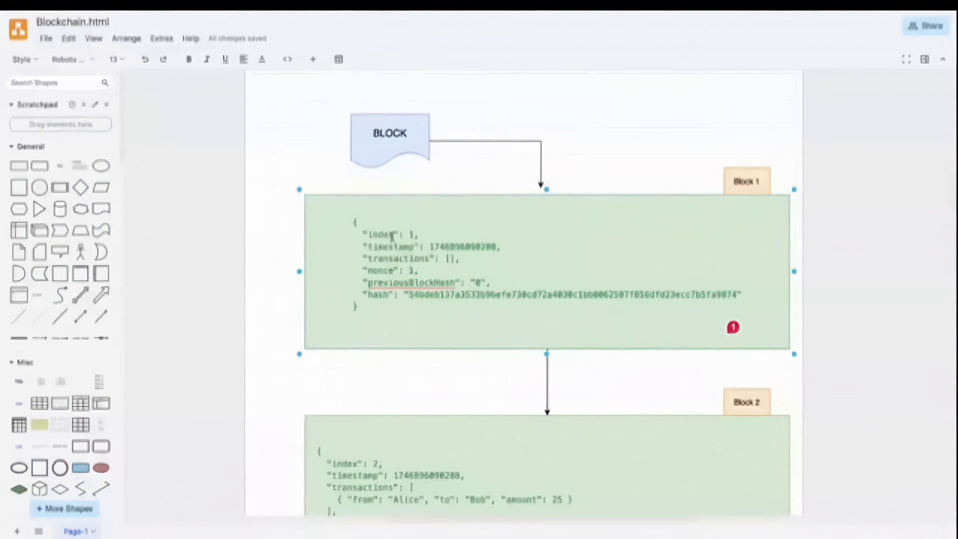
double_click(388, 236)
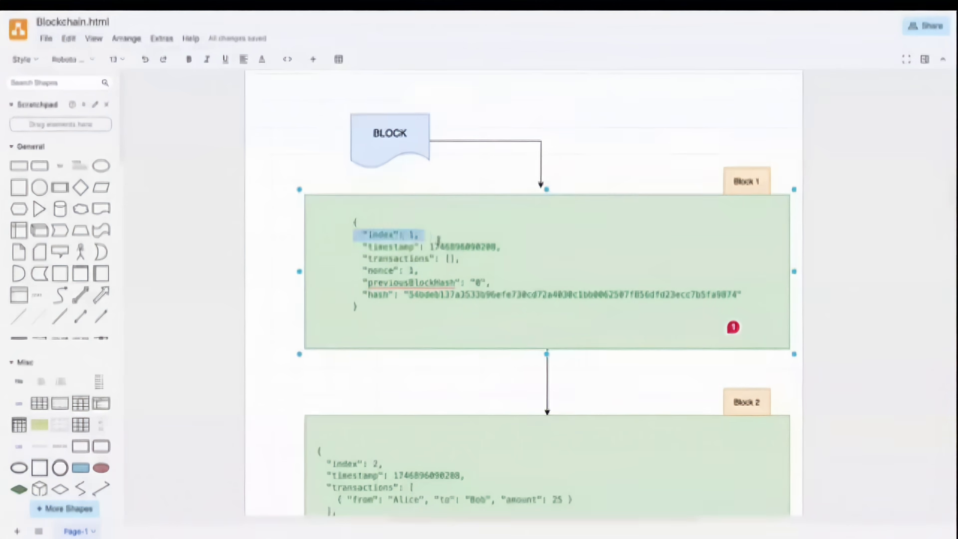
scroll(down, 3)
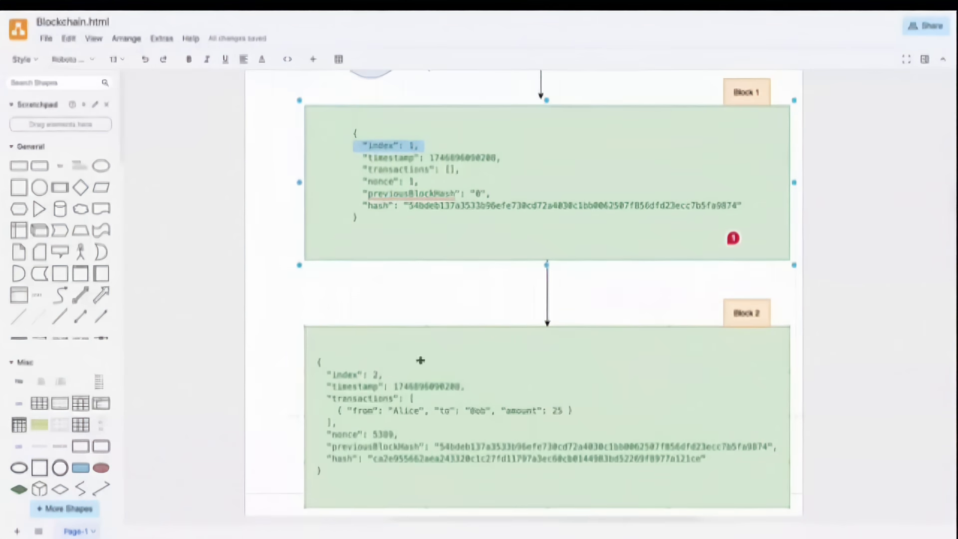
mouse_move(401, 238)
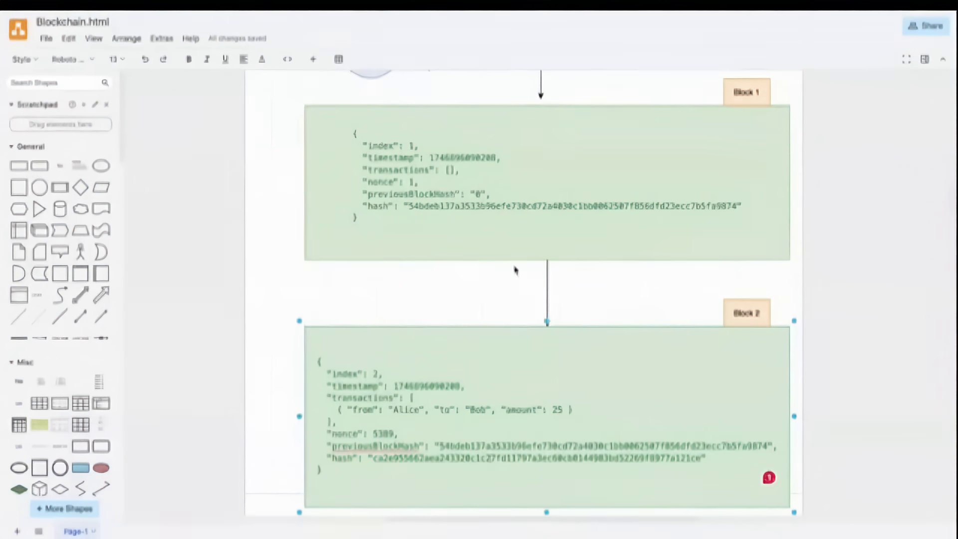
mouse_move(604, 210)
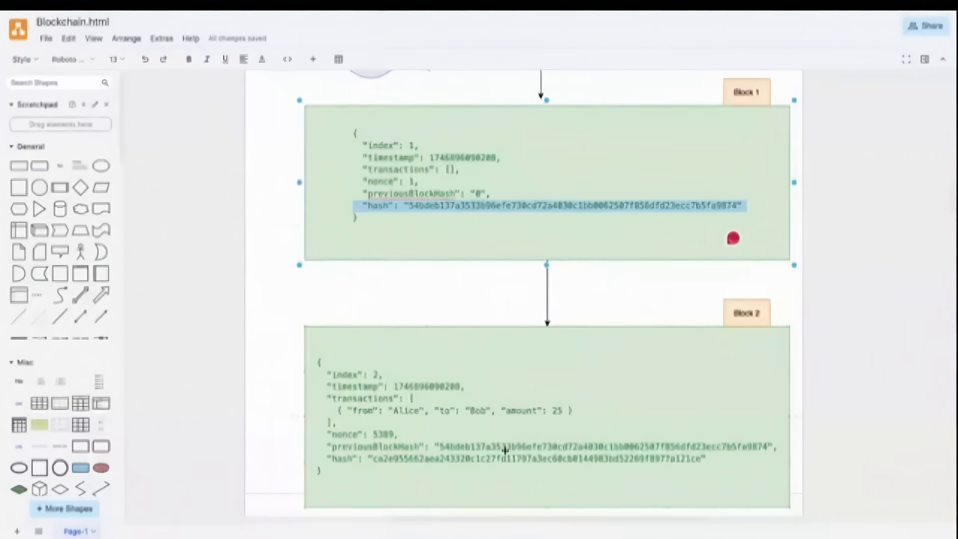
click(547, 421)
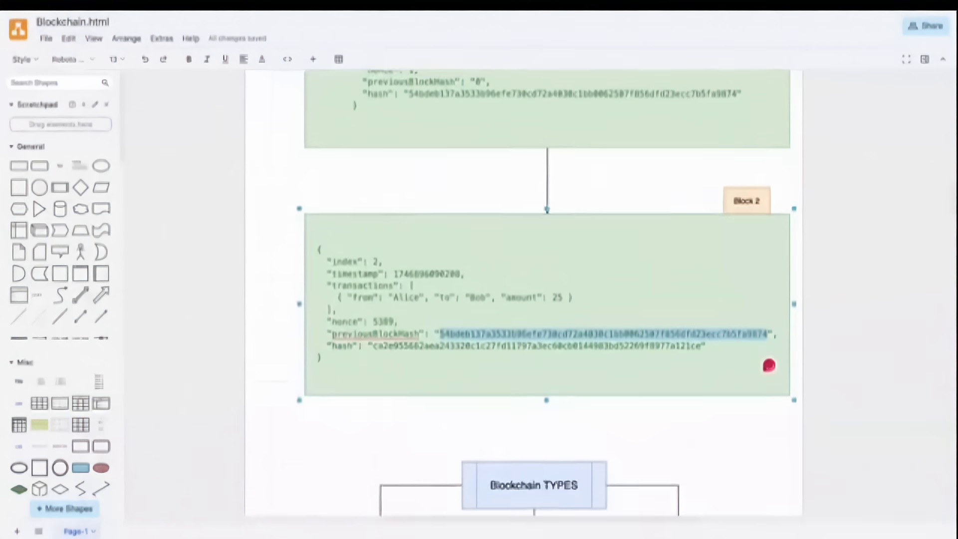
scroll(down, 3)
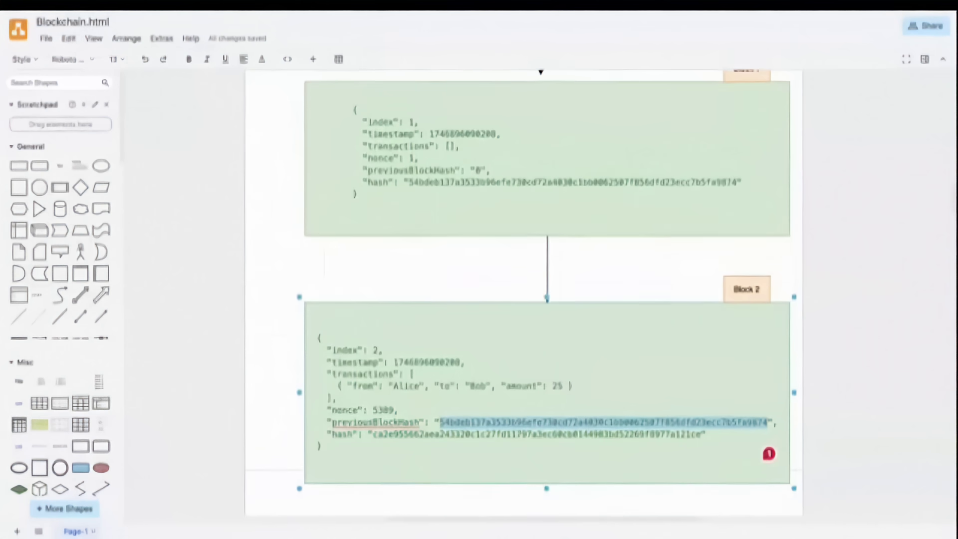
scroll(down, 3)
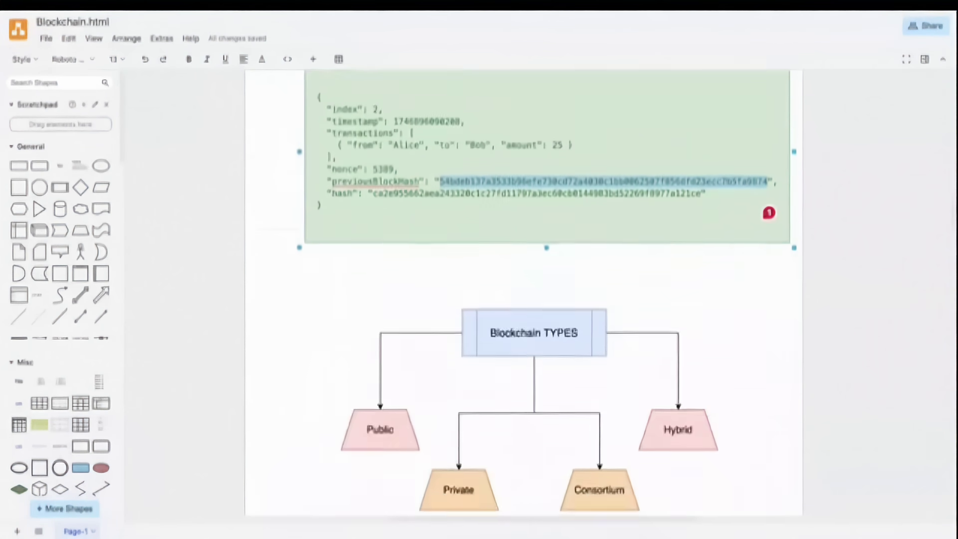
scroll(down, 3)
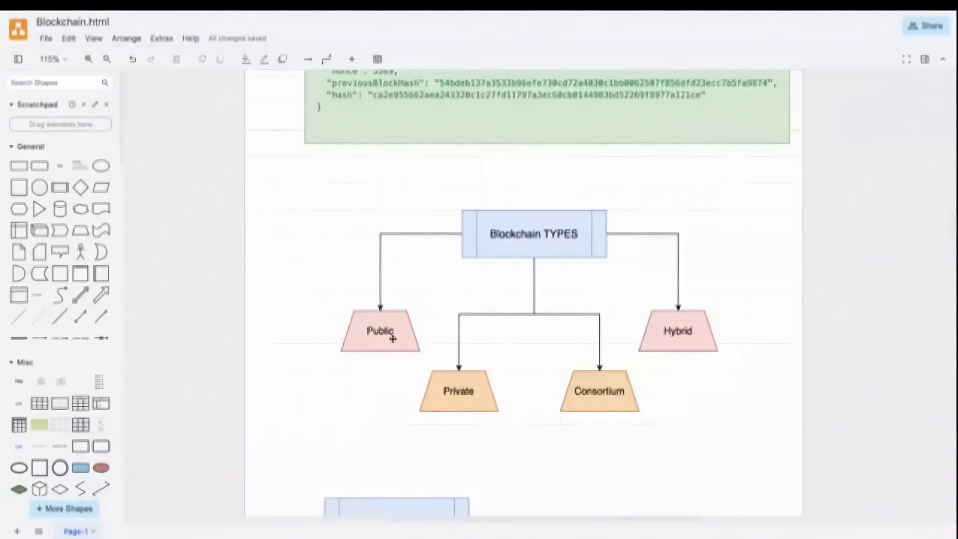
click(380, 331)
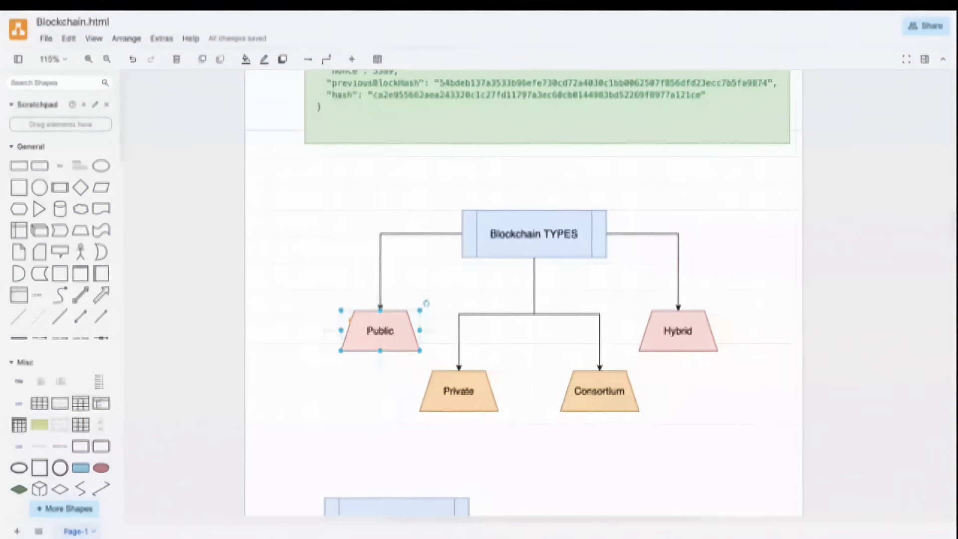
mouse_move(404, 323)
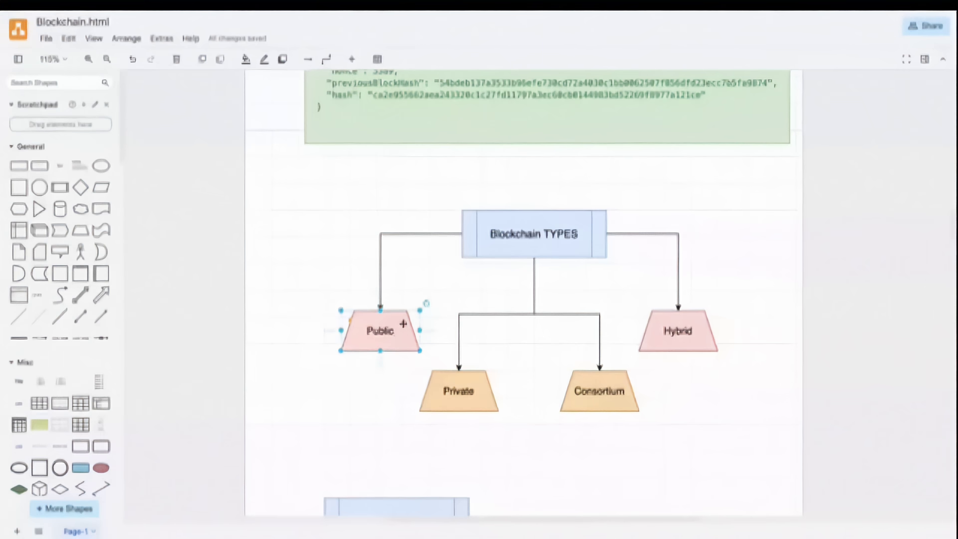
mouse_move(437, 366)
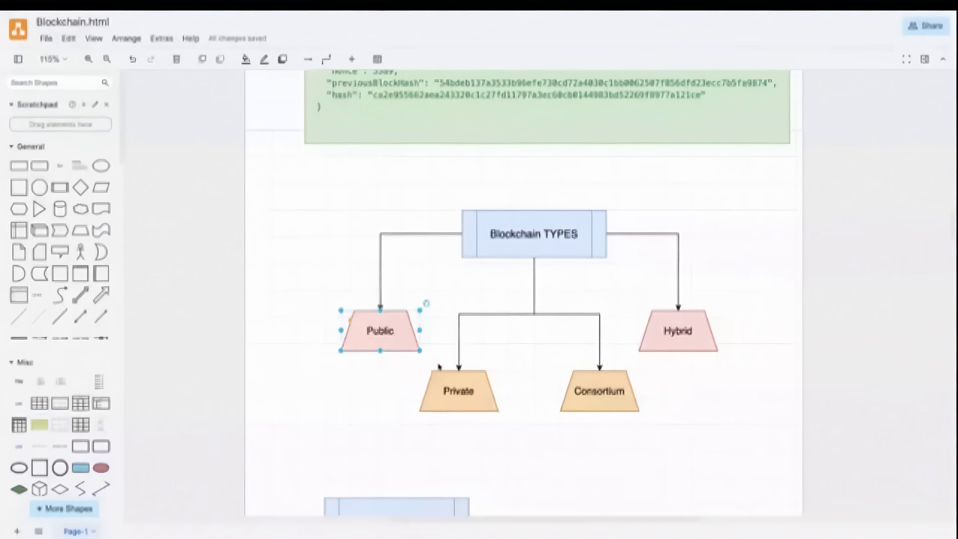
mouse_move(624, 165)
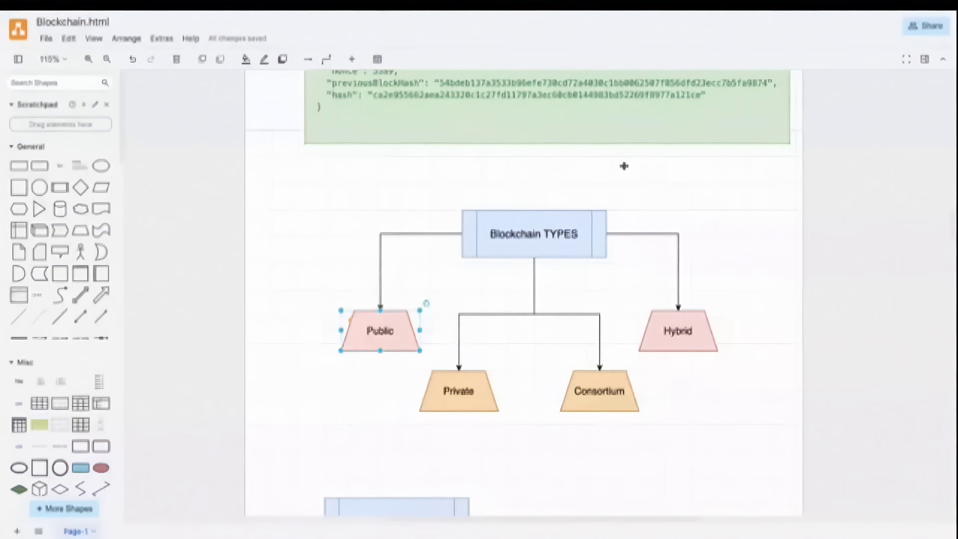
click(458, 391)
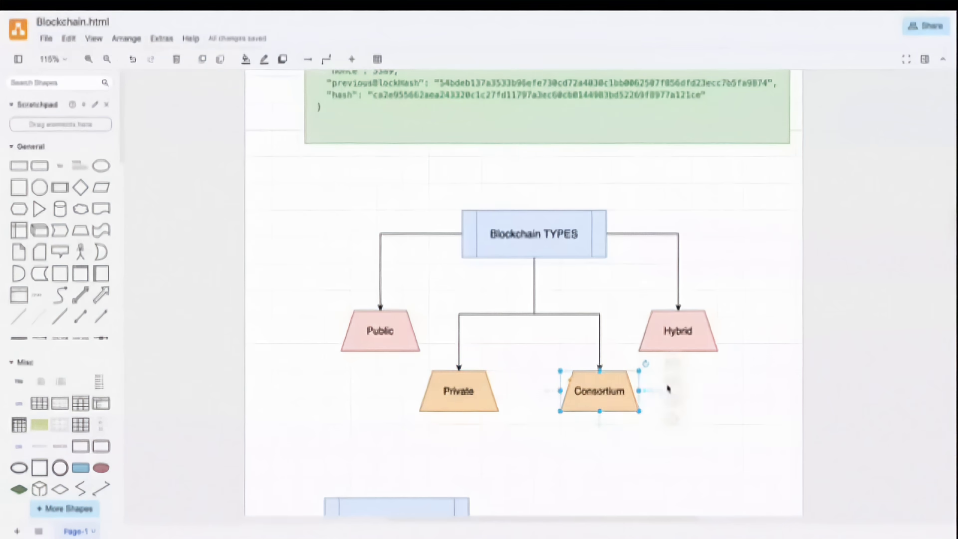
click(676, 331)
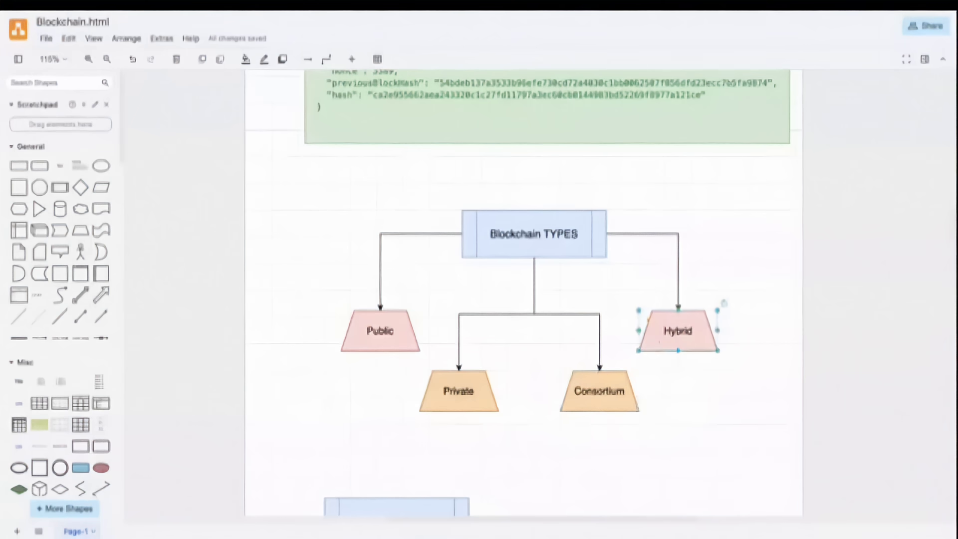
scroll(down, 3)
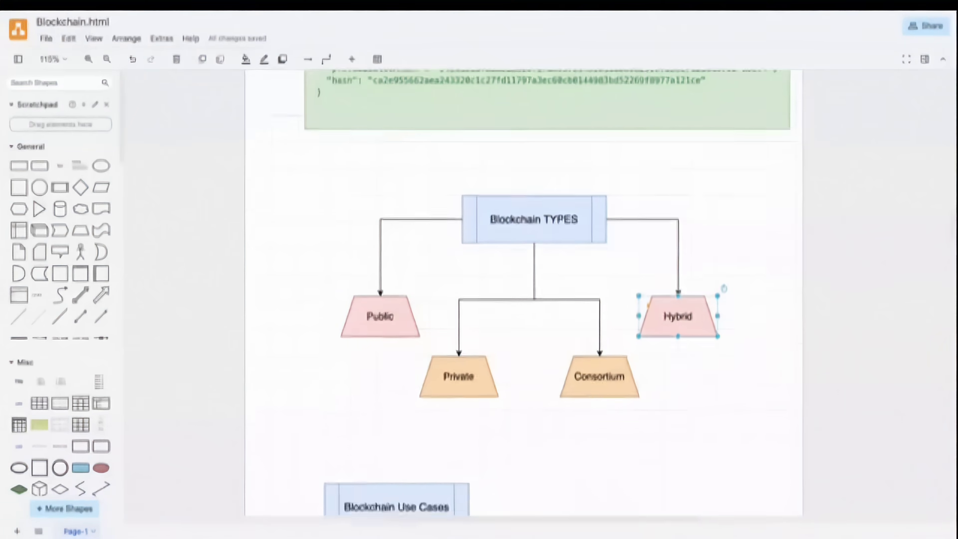
scroll(down, 3)
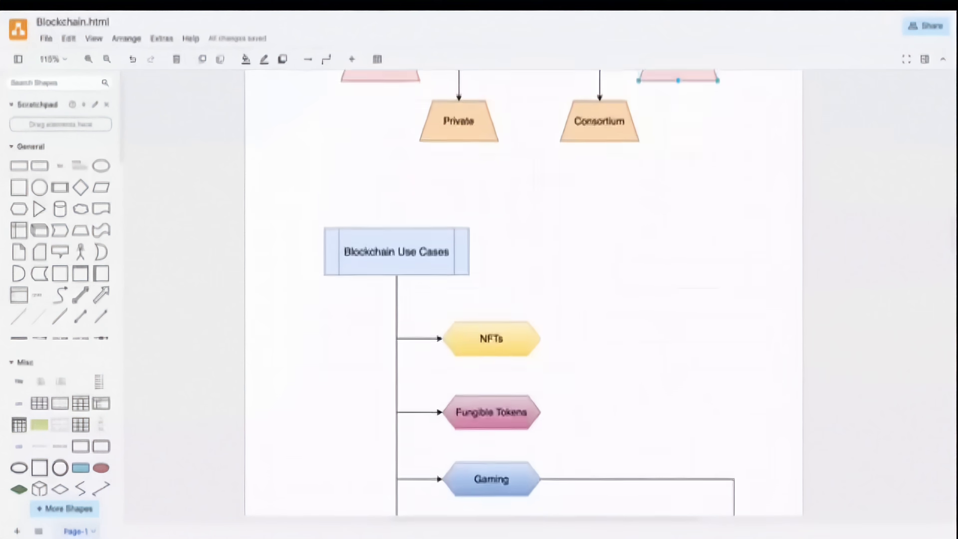
scroll(down, 3)
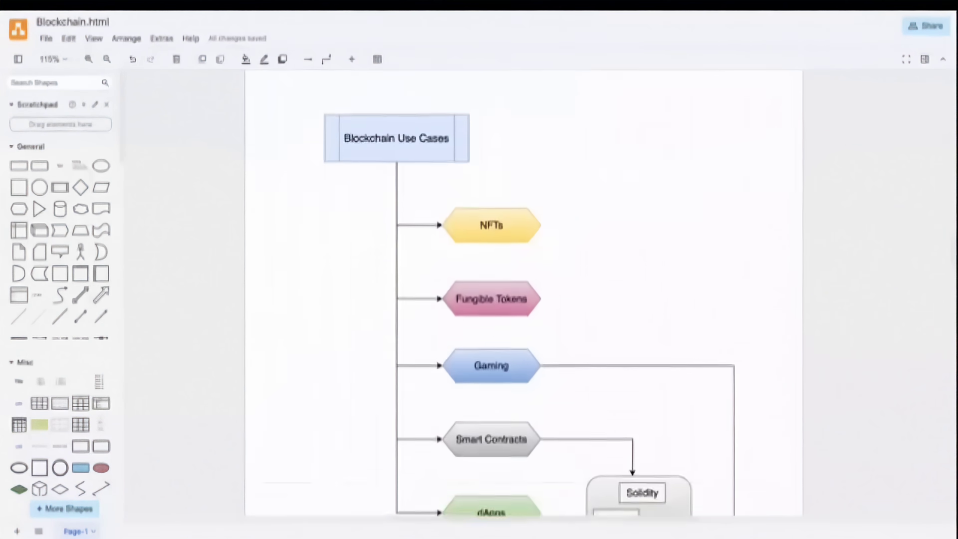
scroll(down, 3)
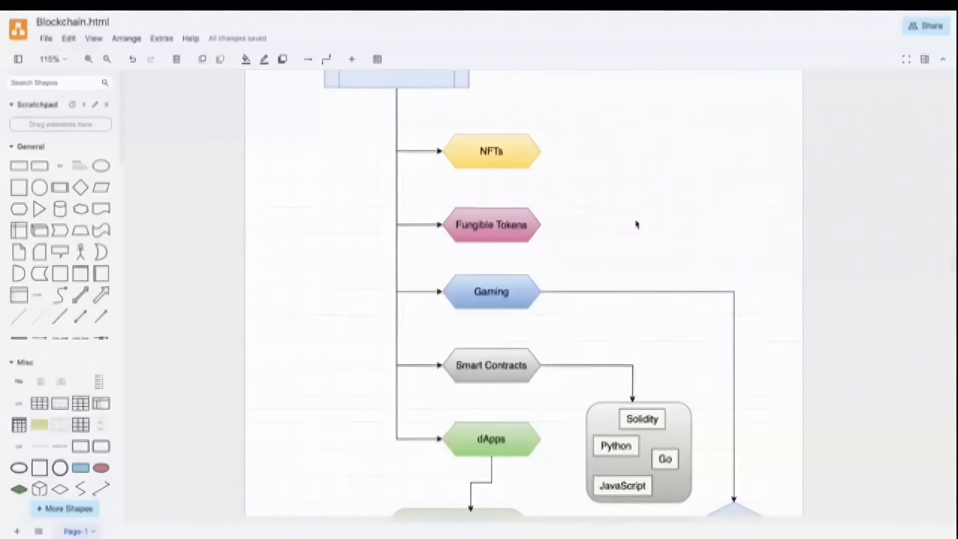
scroll(down, 3)
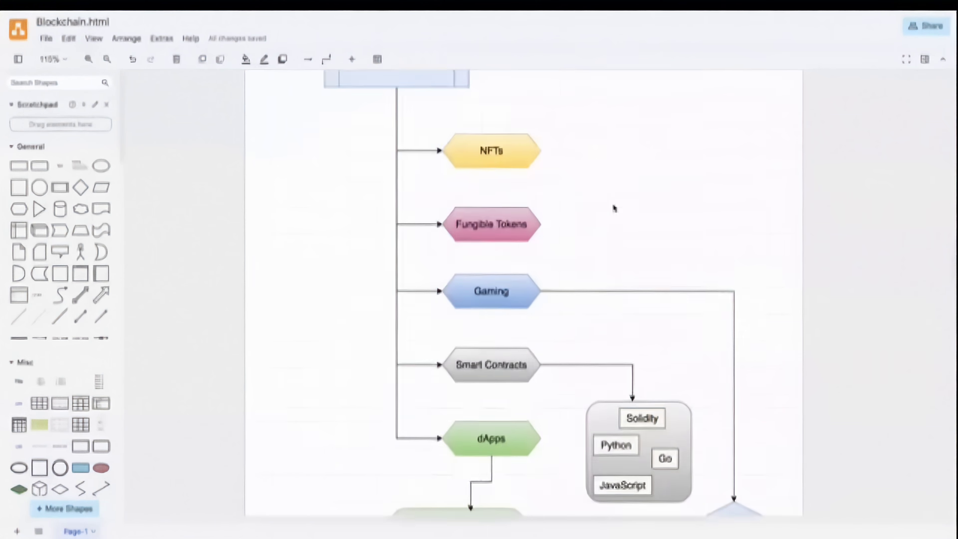
click(492, 151)
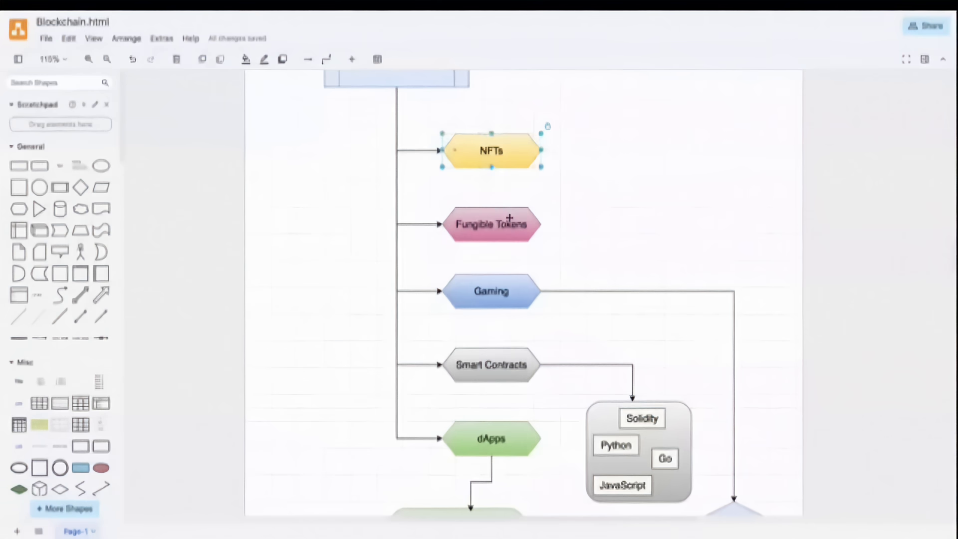
scroll(down, 3)
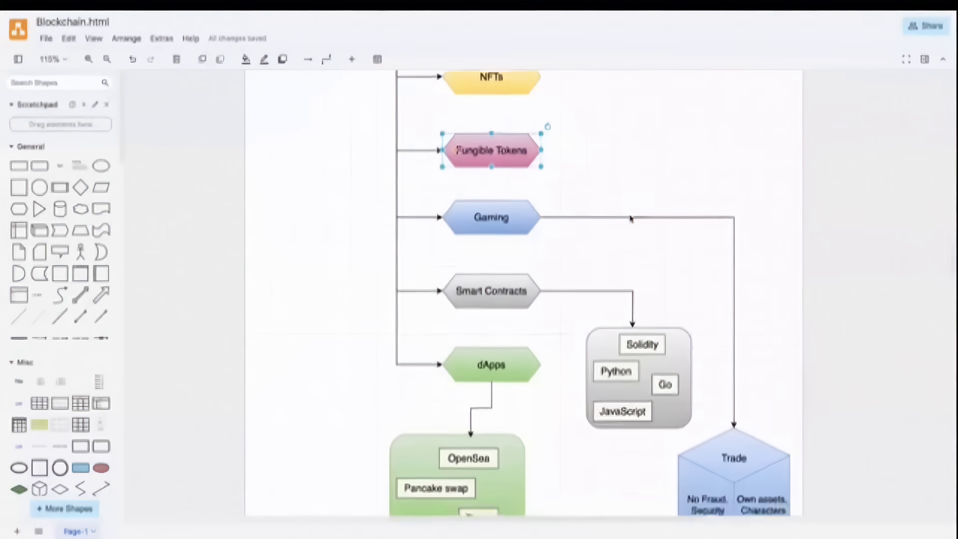
scroll(down, 3)
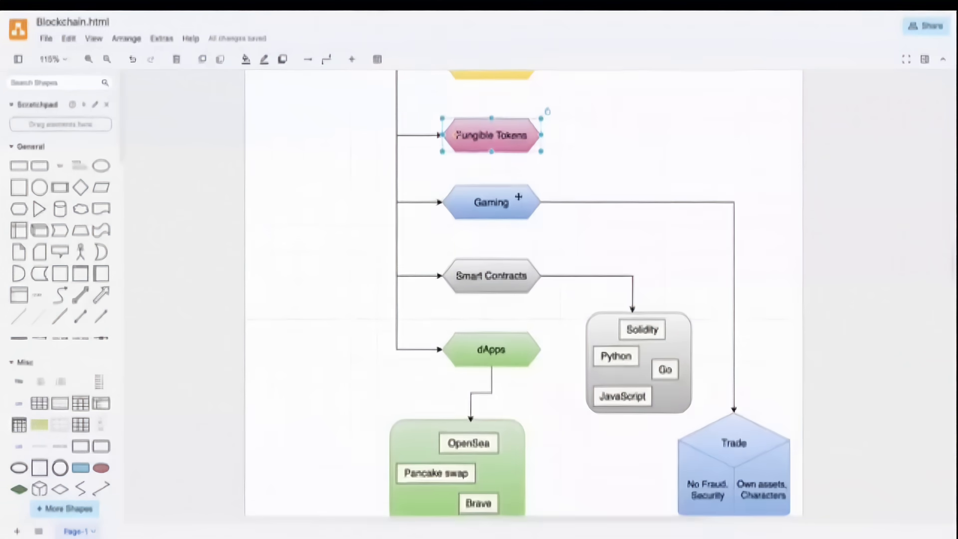
click(492, 203)
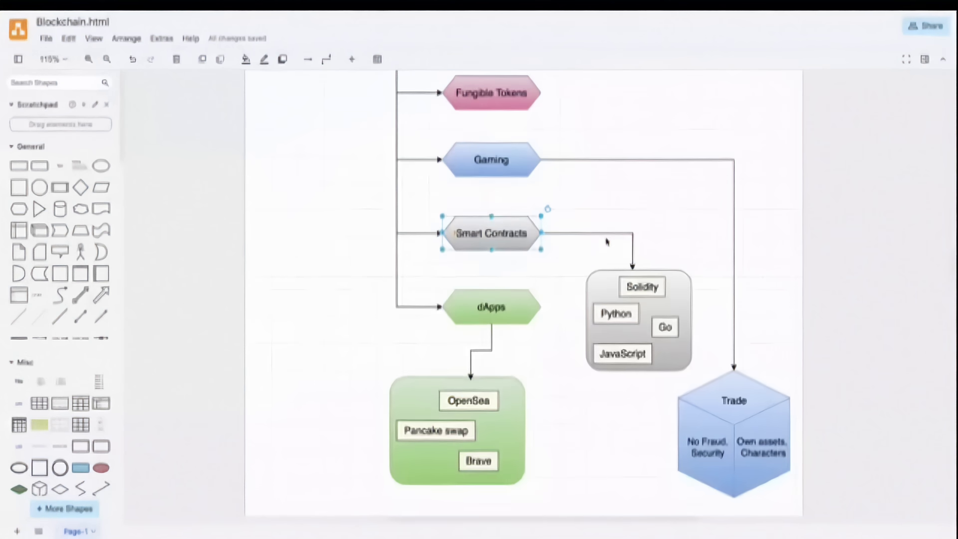
scroll(down, 3)
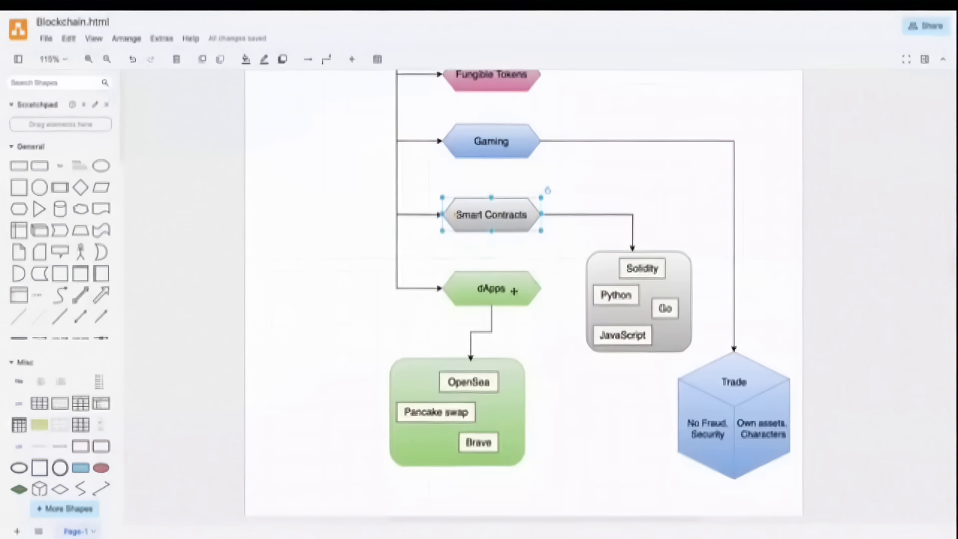
click(491, 288)
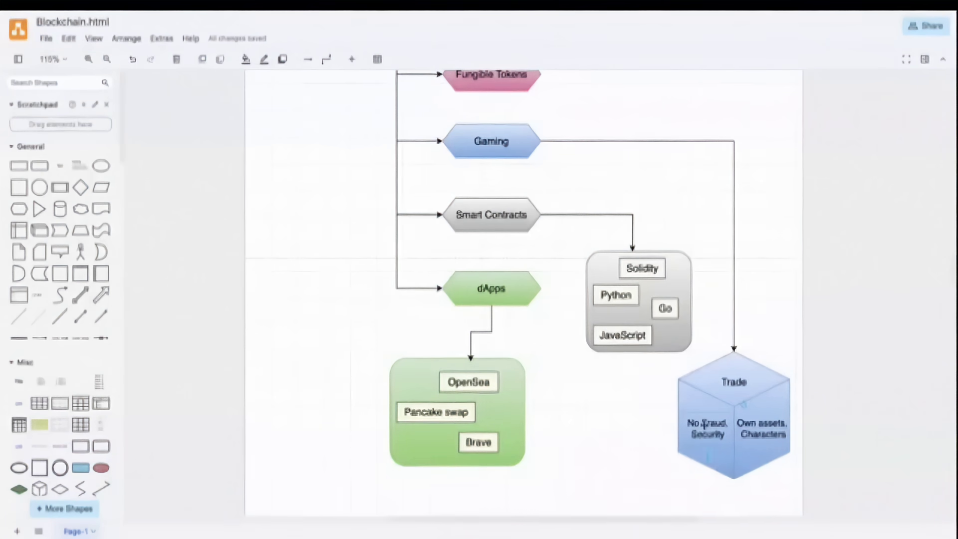
scroll(down, 3)
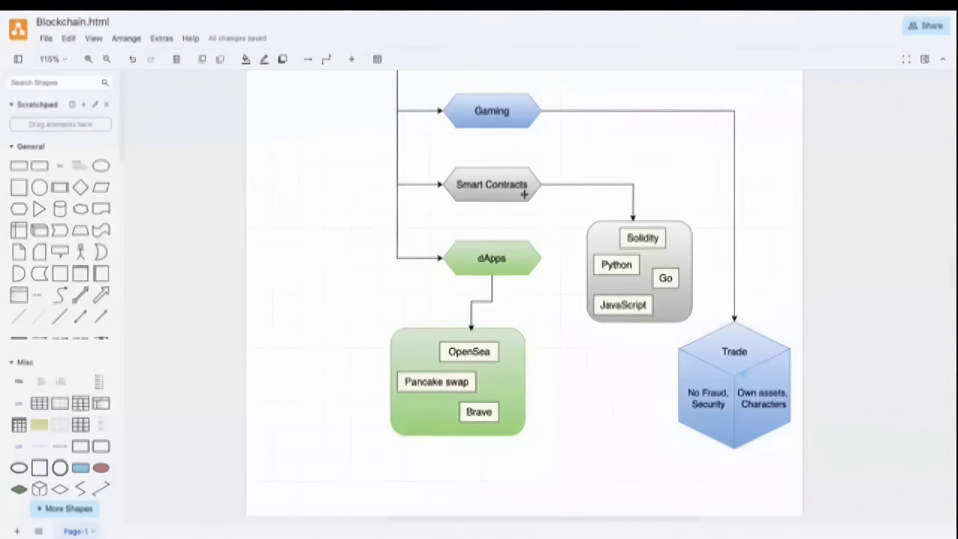
click(492, 183)
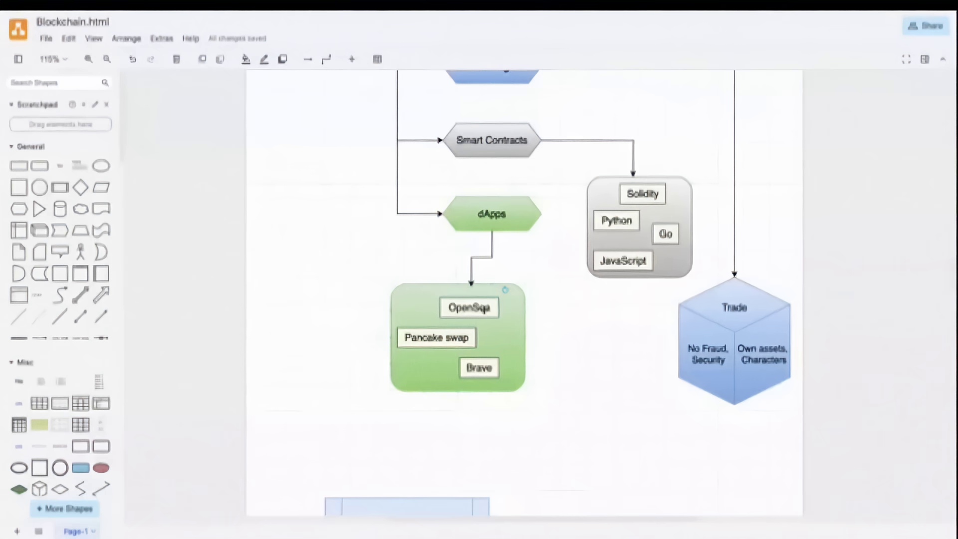
click(458, 337)
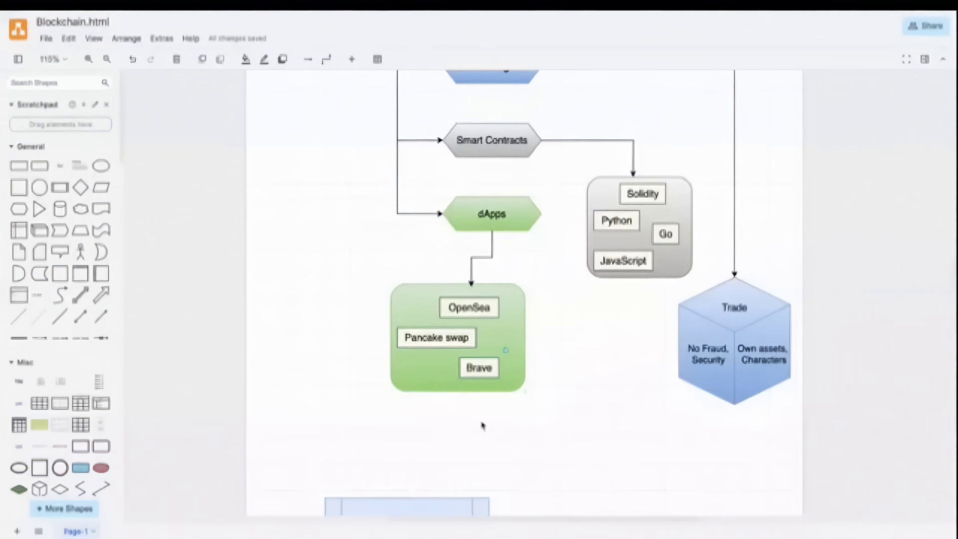
mouse_move(553, 387)
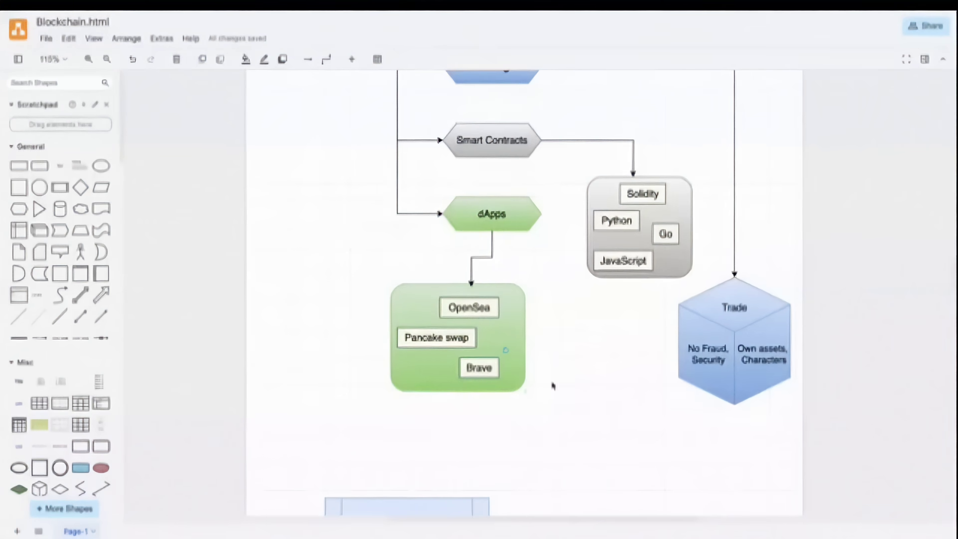
- Move down to the Chain block and point out the Node 3 shape and Chain label
scroll(down, 3)
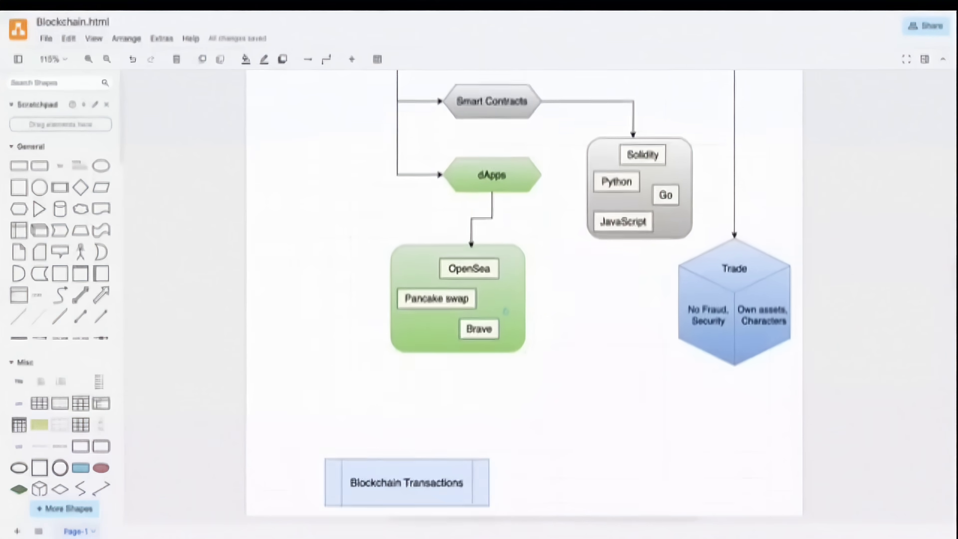
scroll(down, 3)
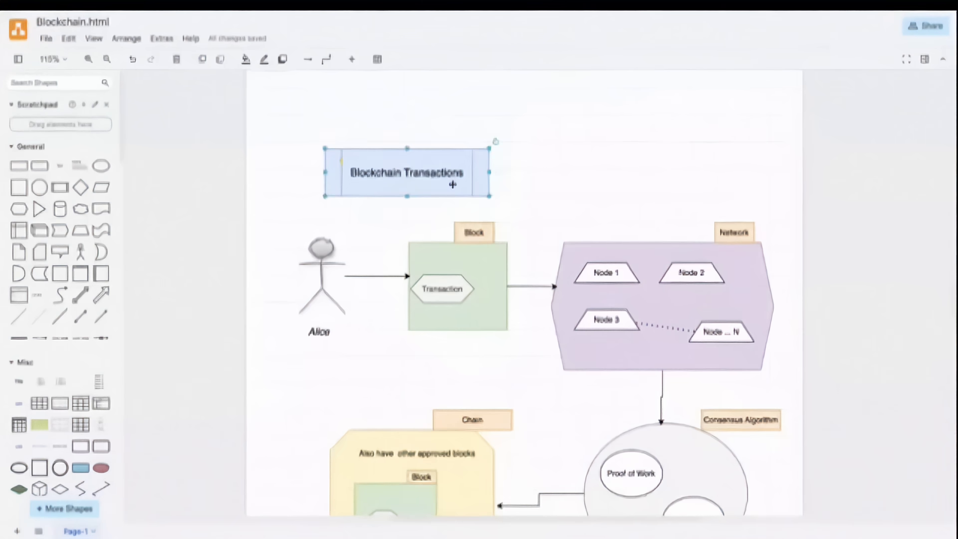
scroll(down, 3)
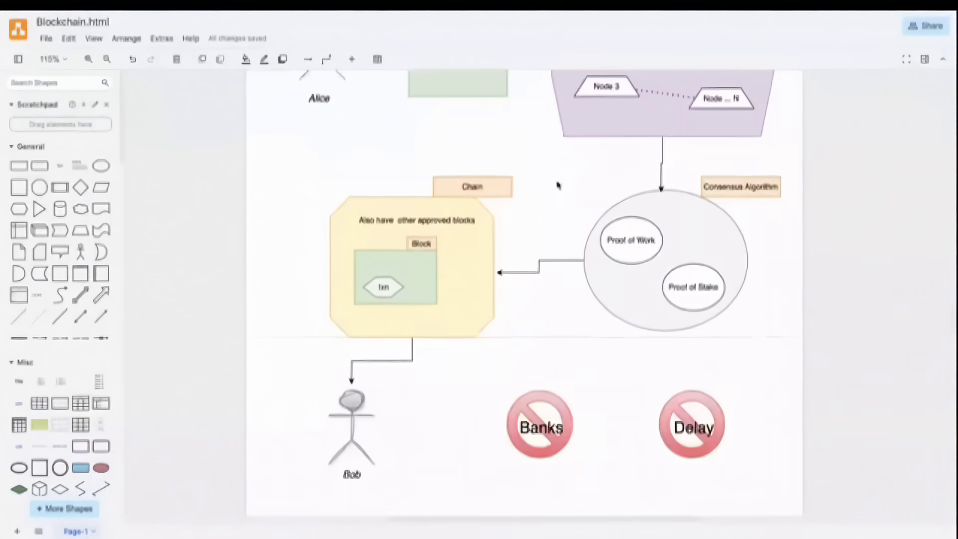
scroll(down, 3)
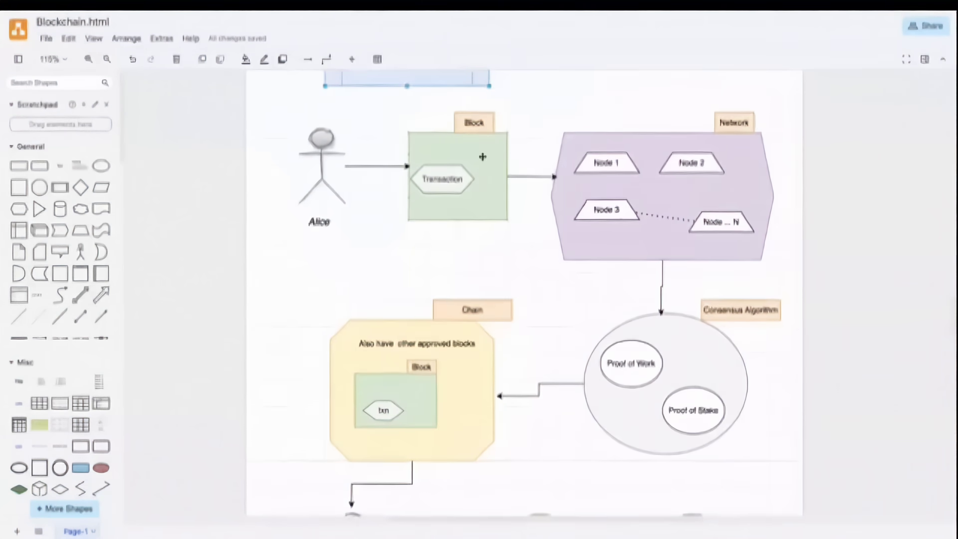
click(457, 179)
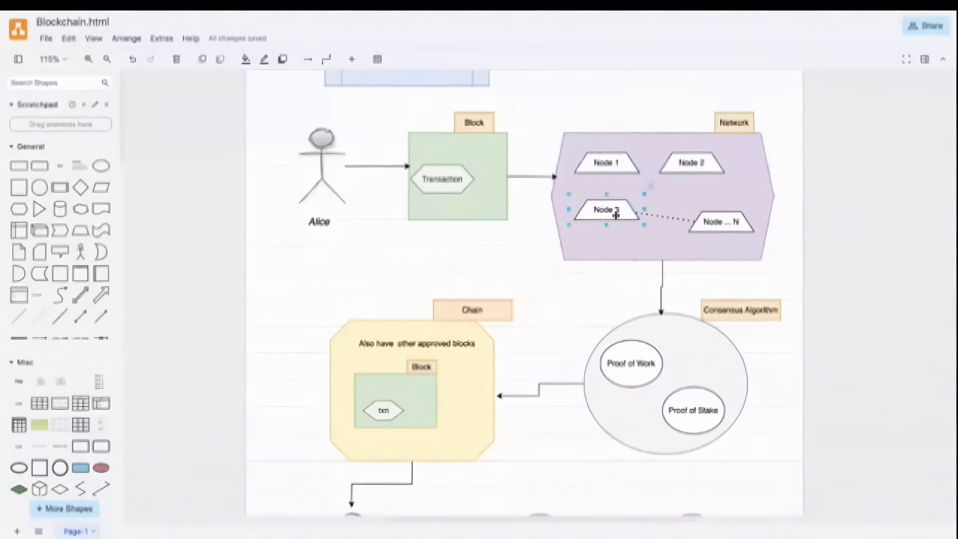
click(739, 310)
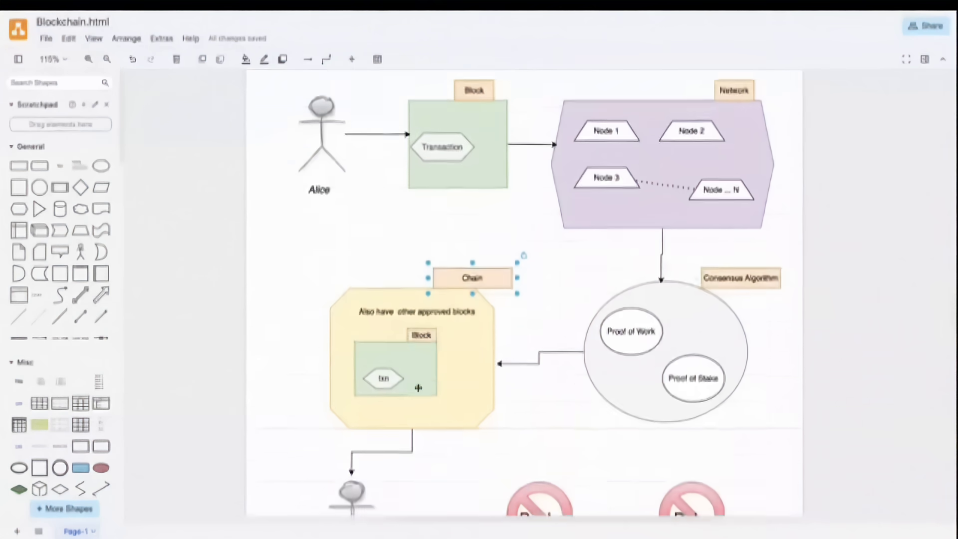
- Scroll past Consensus Algorithm to the Bob, Banks and Delay shapes and the Advantages chart
scroll(down, 3)
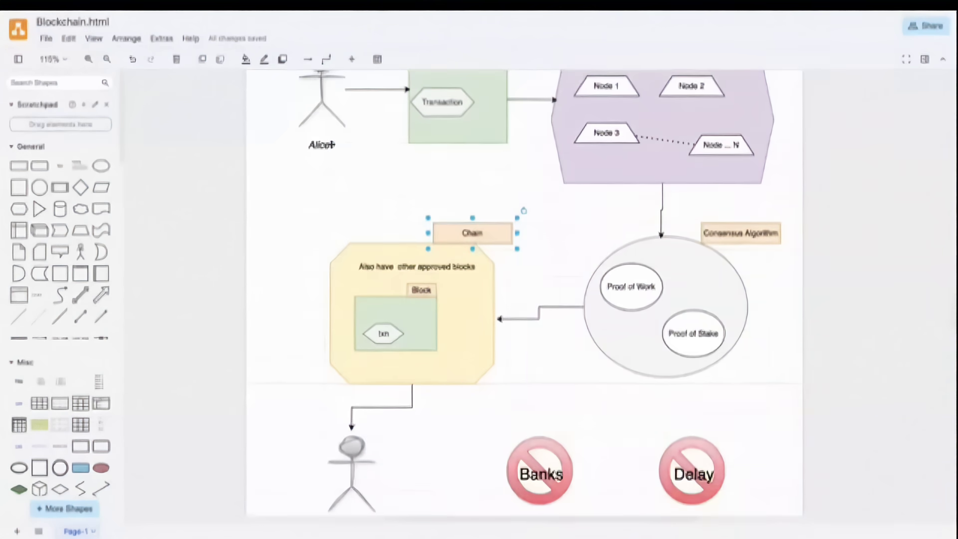
scroll(down, 3)
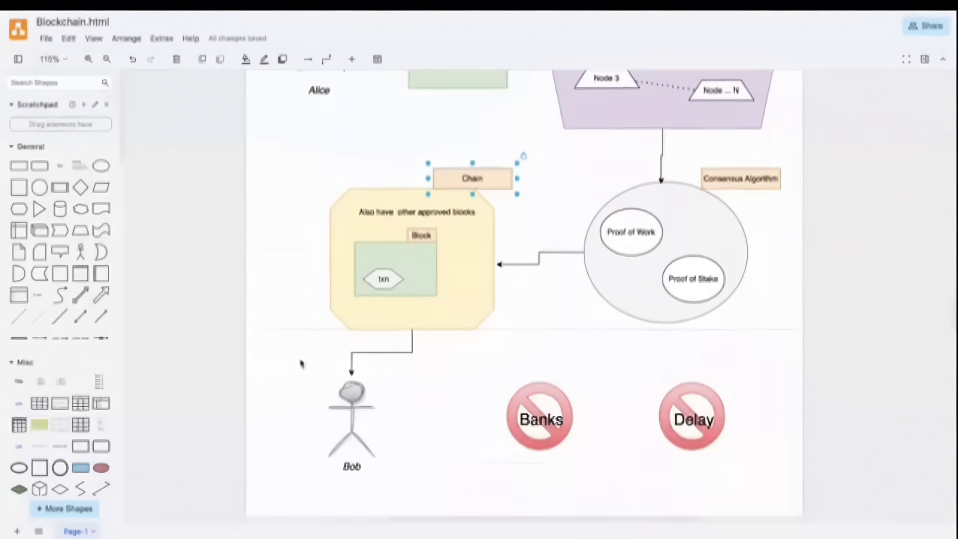
scroll(down, 3)
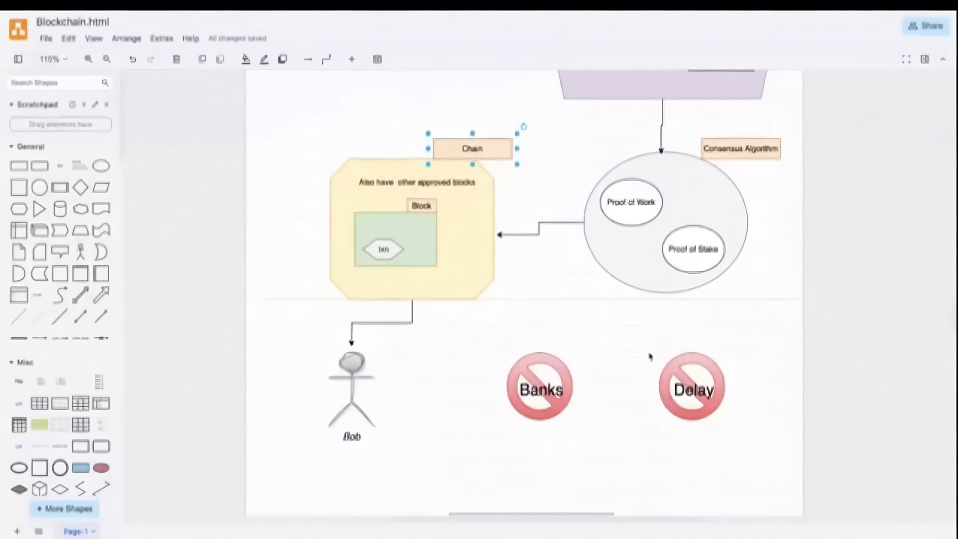
scroll(down, 3)
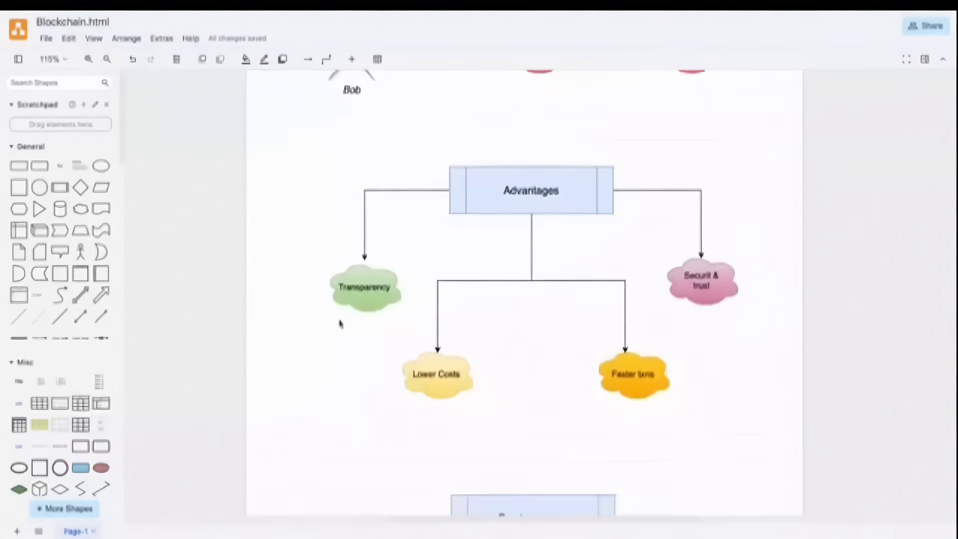
- Point out the Lower Costs and Securit & trust clouds, then the Cryptocurrency heading box
click(364, 287)
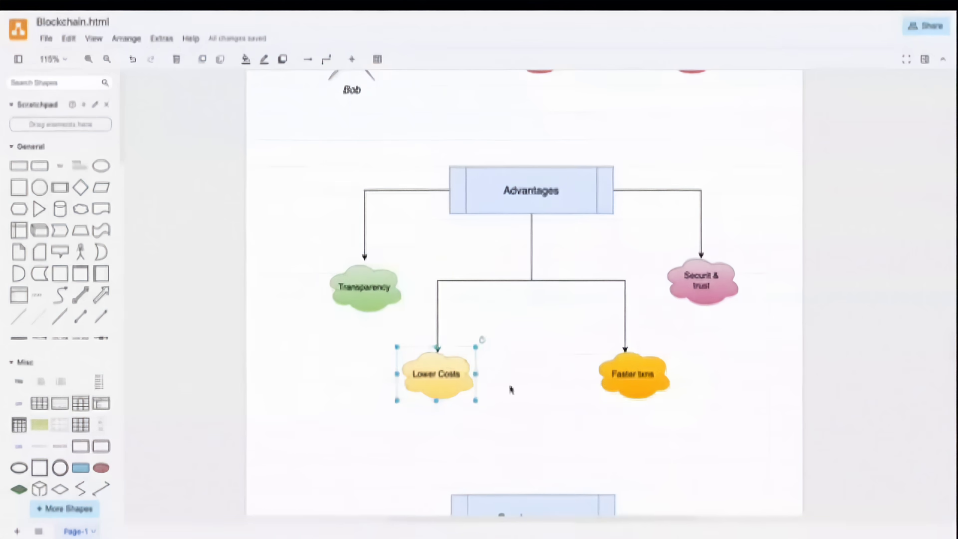
click(702, 282)
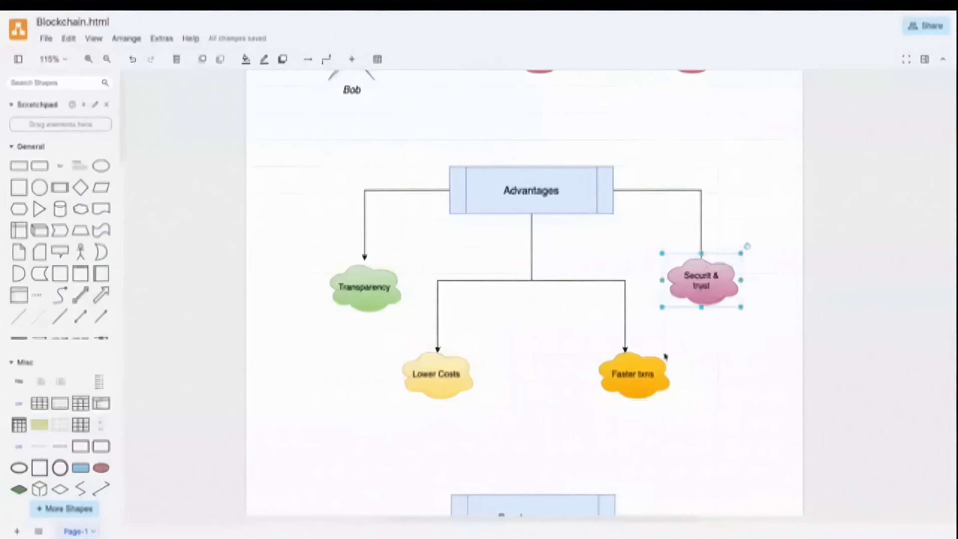
click(634, 373)
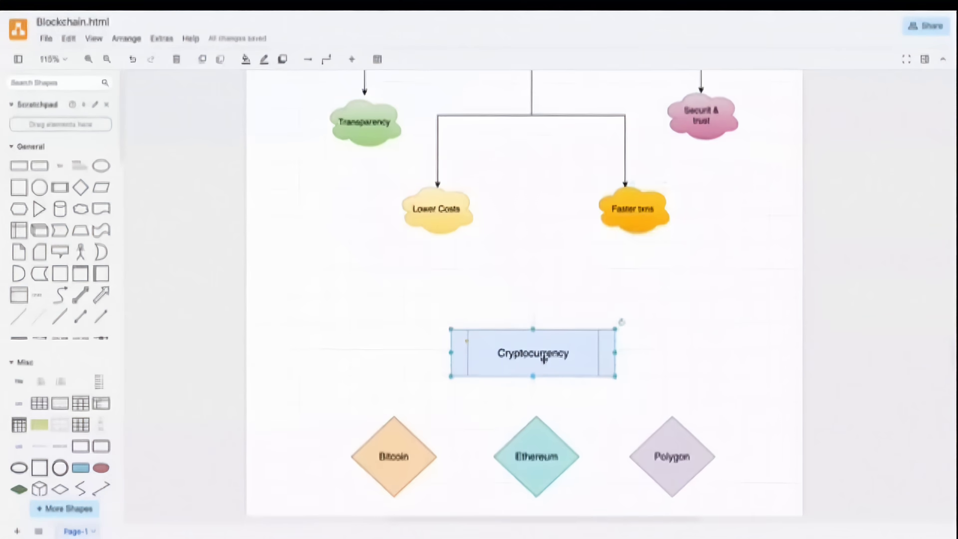
- Point out the Bitcoin, Ethereum and Polygon diamonds above Binance Coin, Shiba Inu and DogeCoin
scroll(down, 3)
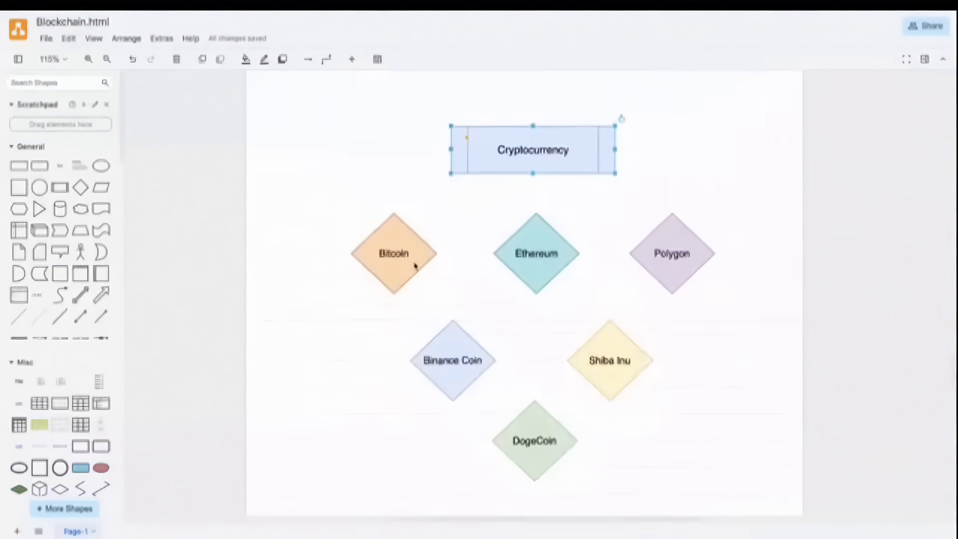
click(393, 254)
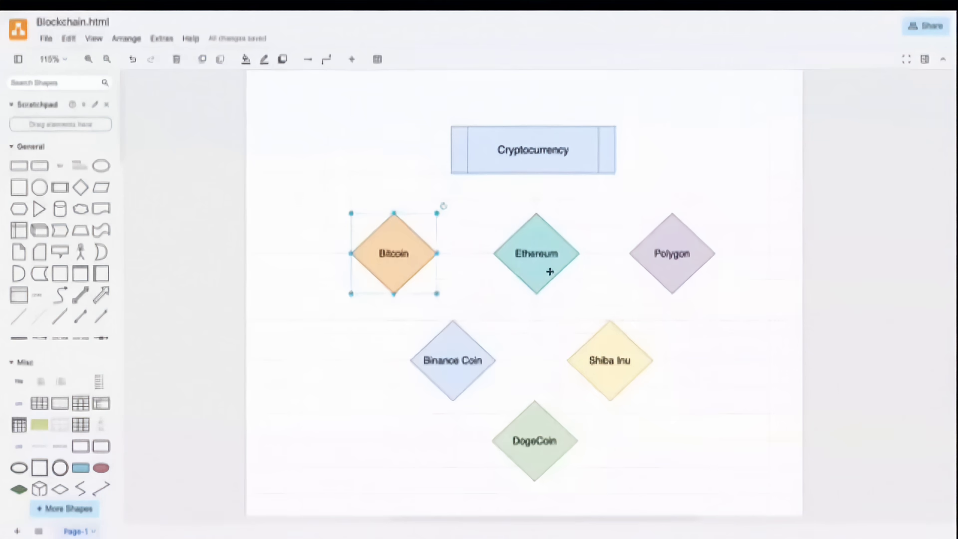
click(536, 254)
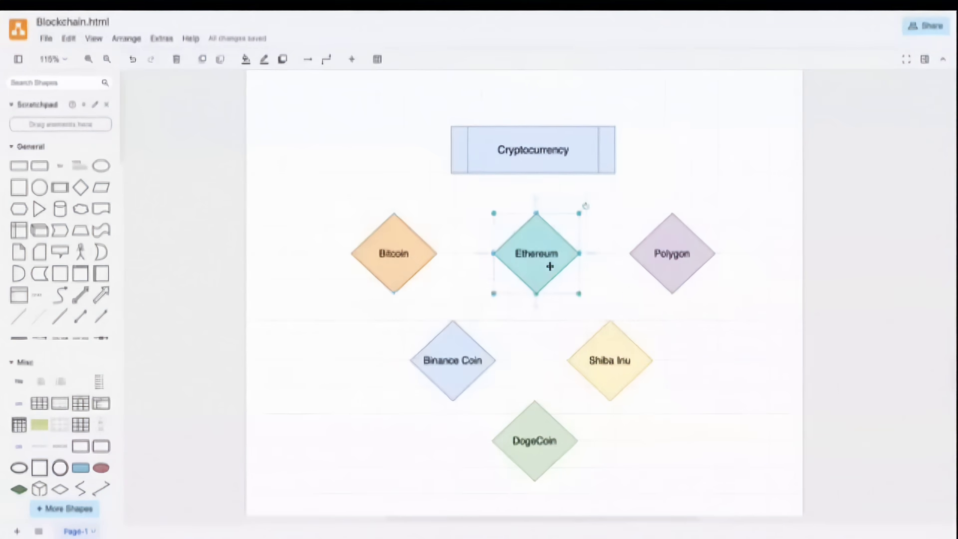
click(672, 254)
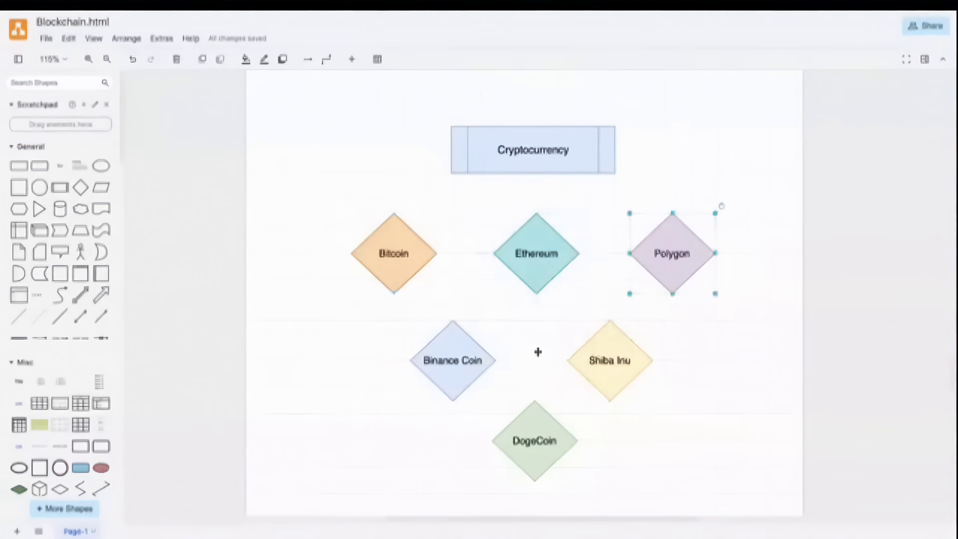
mouse_move(515, 418)
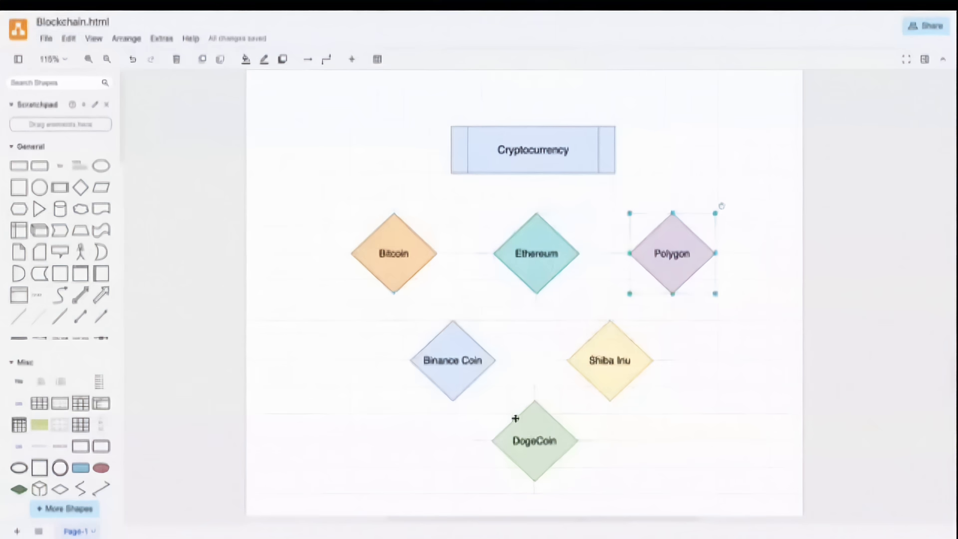
- Point out the Meme coin, DeFi Tokens and Gaming categories and the RNDR, THETA examples box
scroll(down, 3)
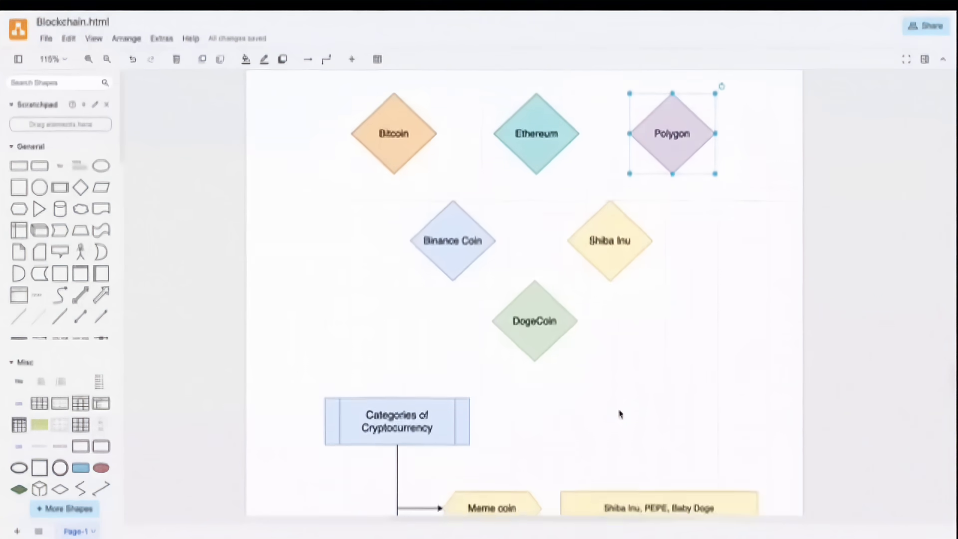
scroll(down, 3)
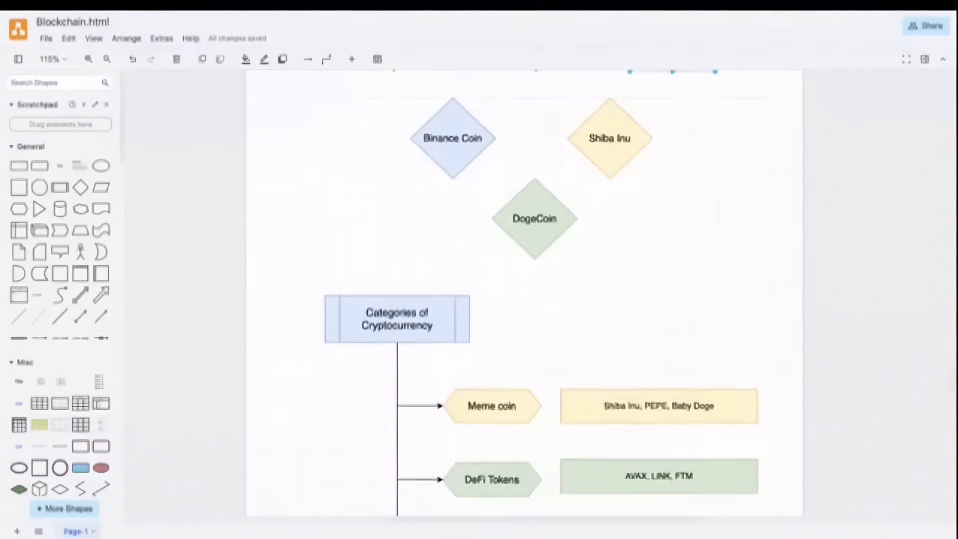
scroll(down, 3)
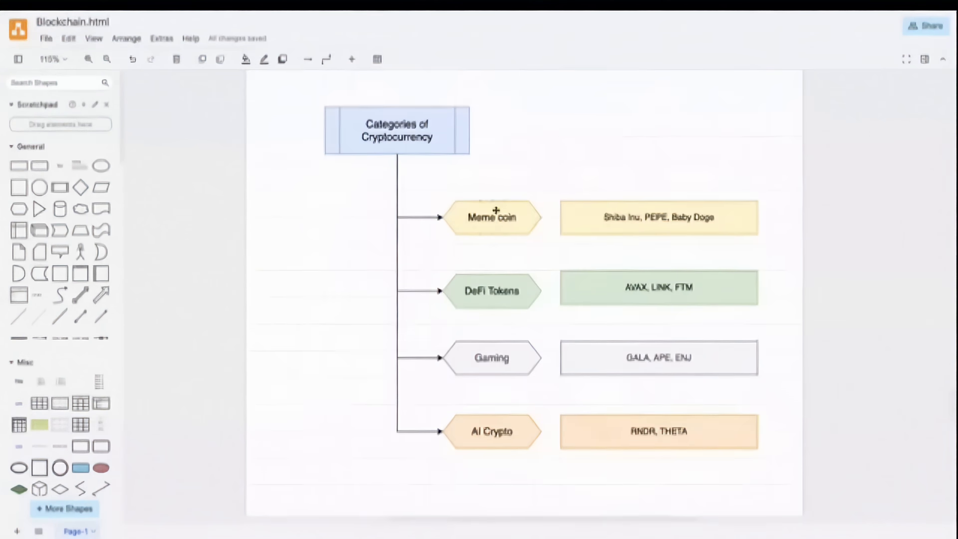
click(492, 216)
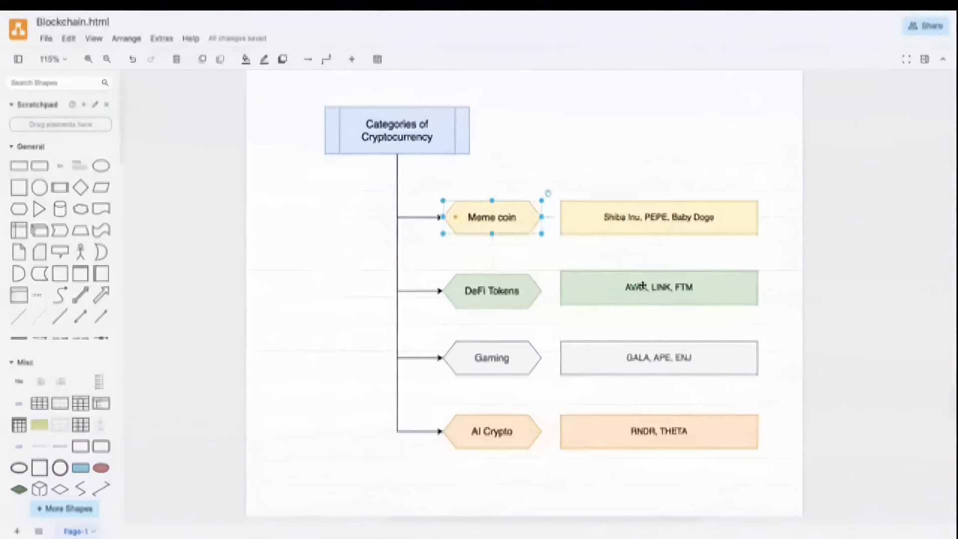
click(491, 290)
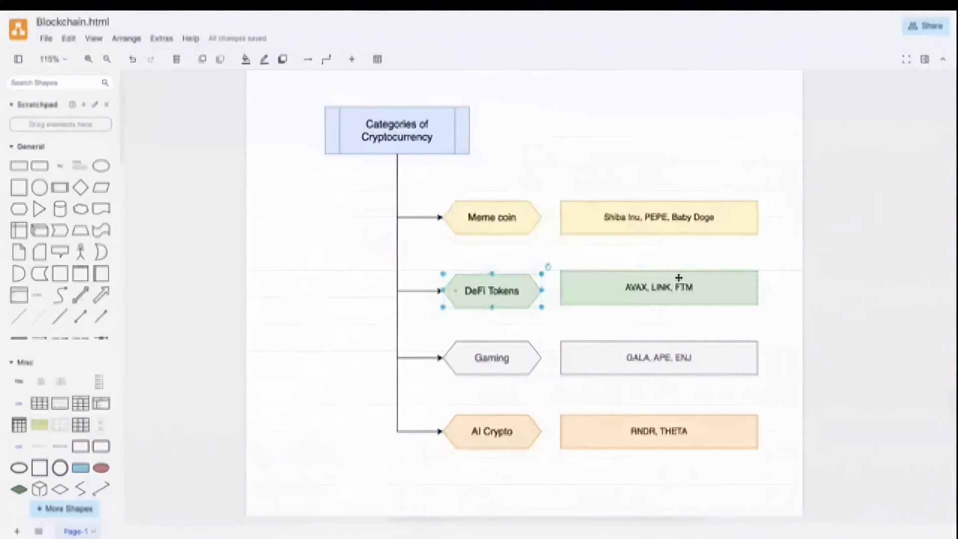
click(491, 359)
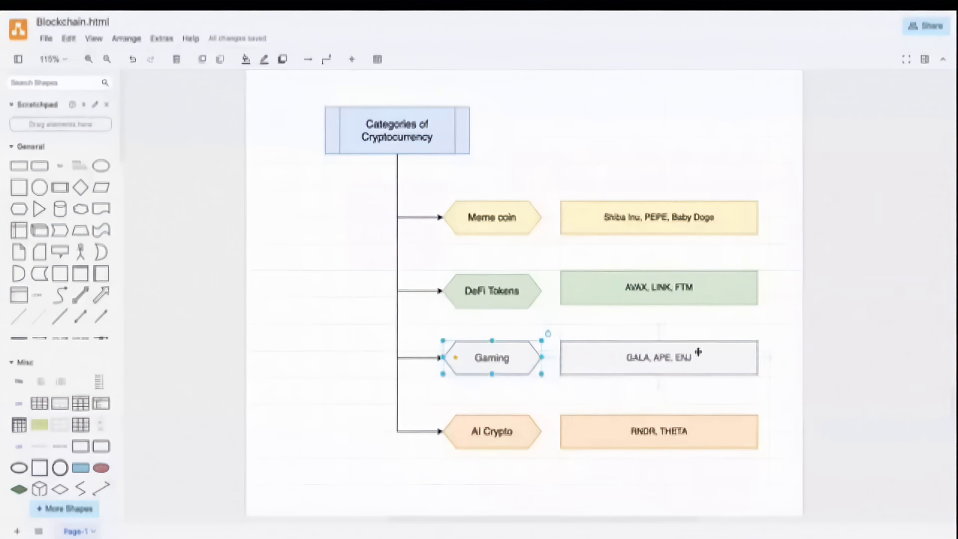
click(491, 431)
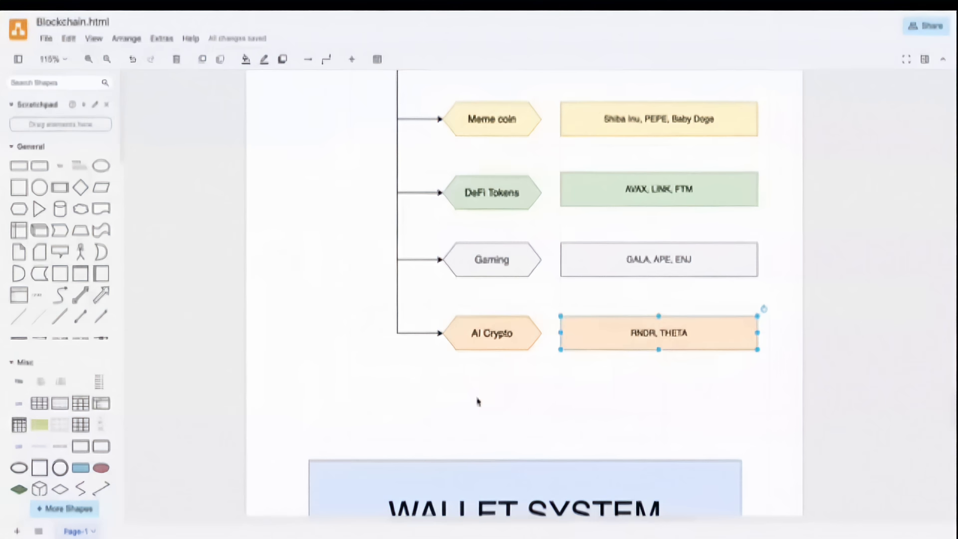
- Scroll to the bottom past WALLET SYSTEM and select the THANKS FOR WATCHING banner
scroll(down, 3)
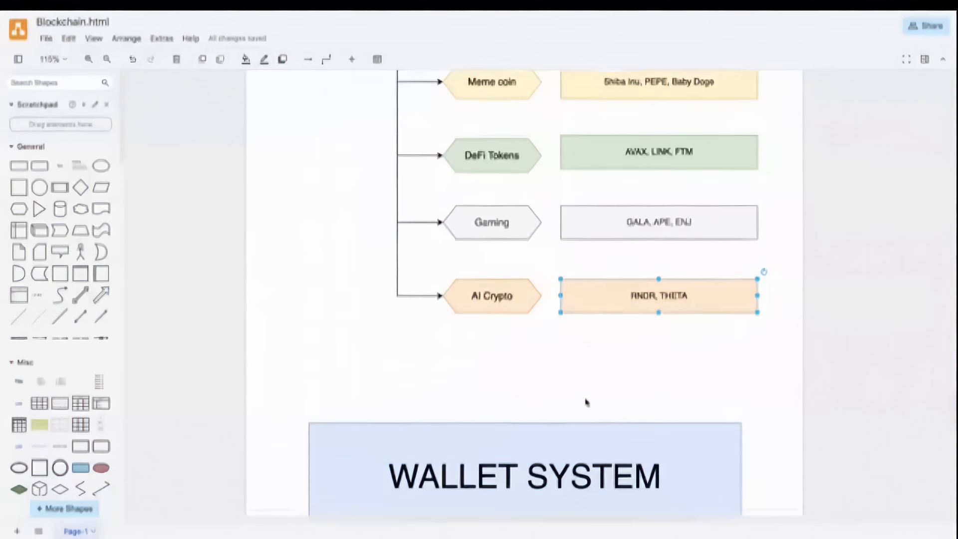
scroll(down, 3)
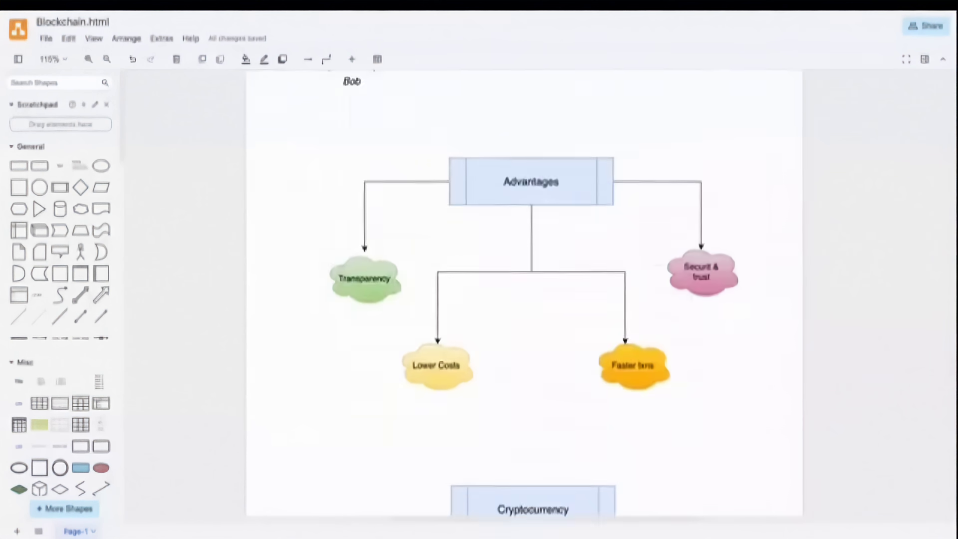
scroll(down, 3)
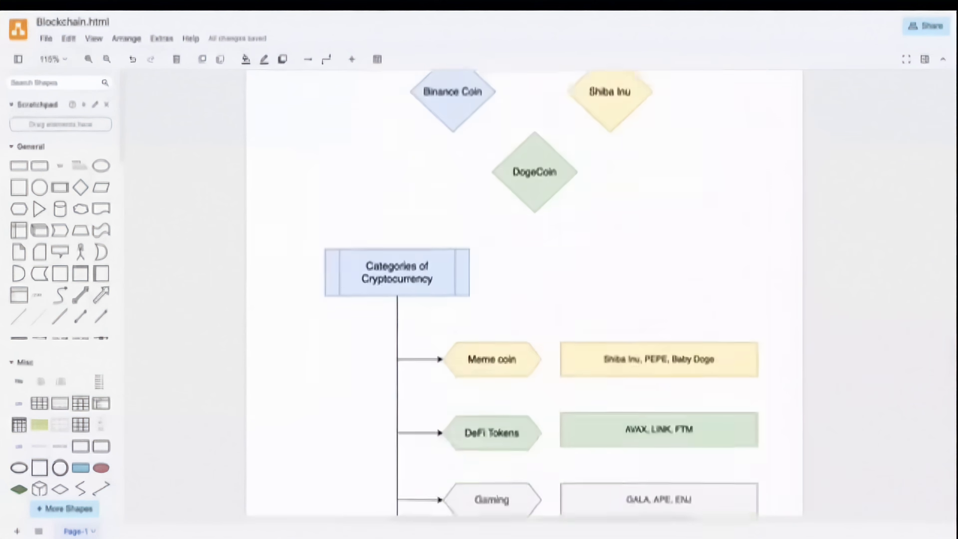
scroll(down, 3)
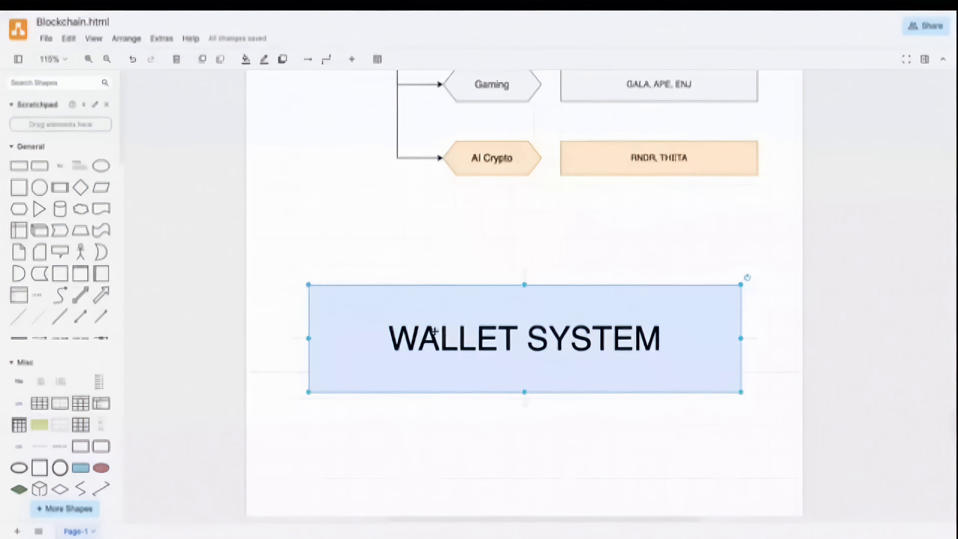
scroll(down, 3)
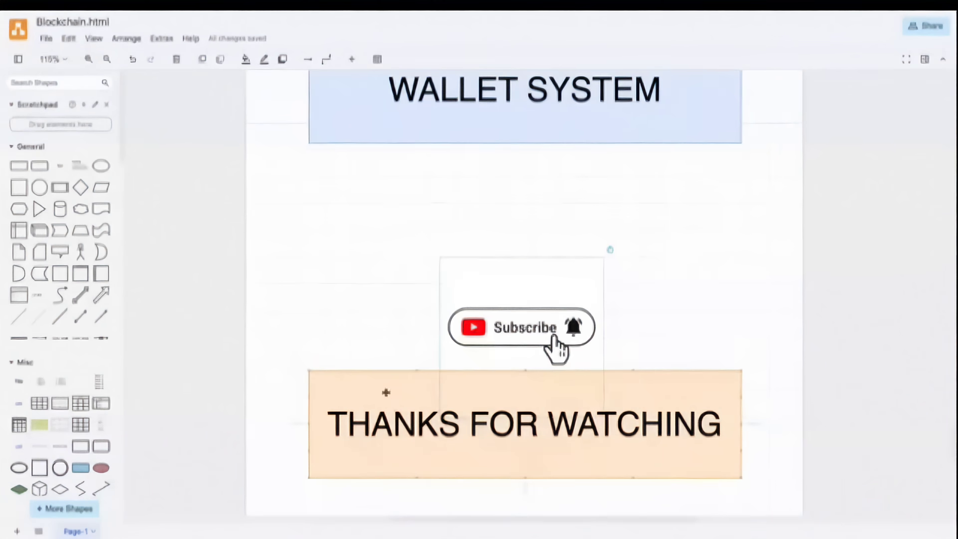
click(524, 423)
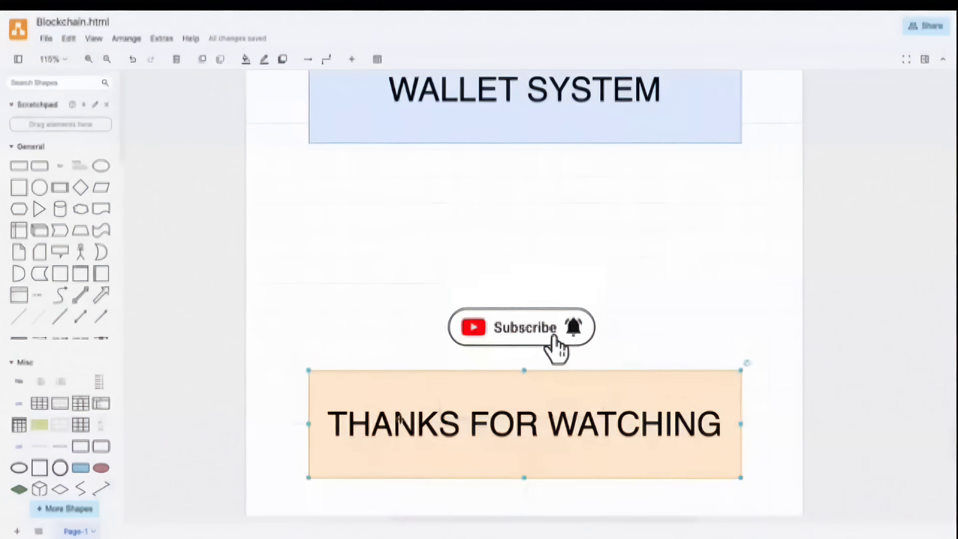